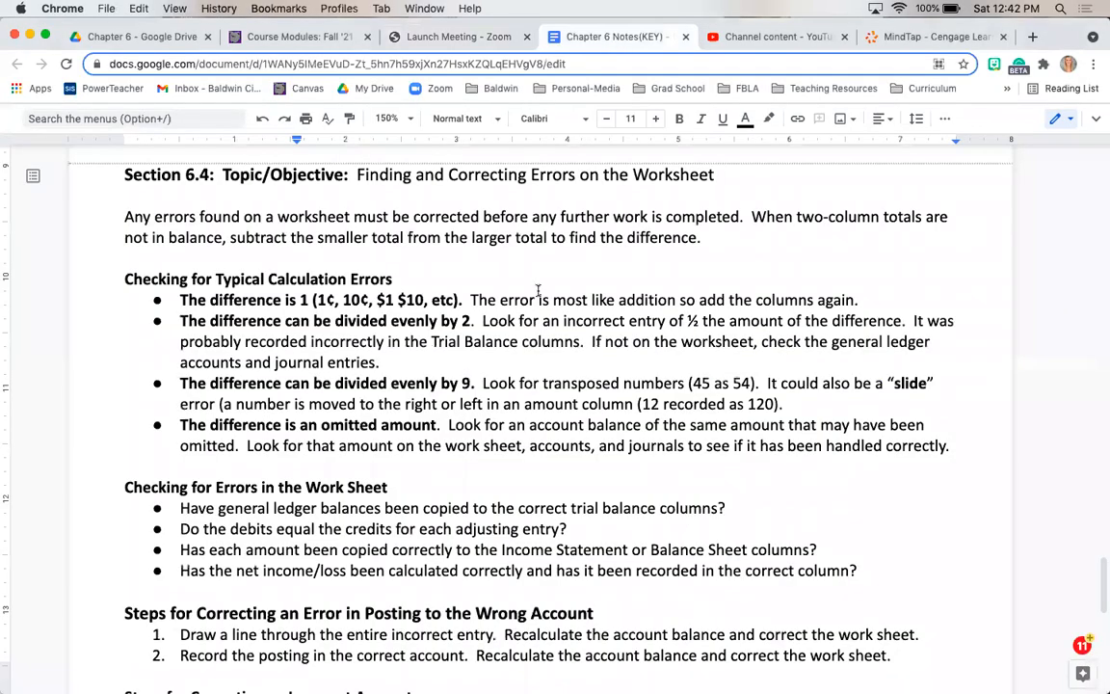
mouse_move(543, 373)
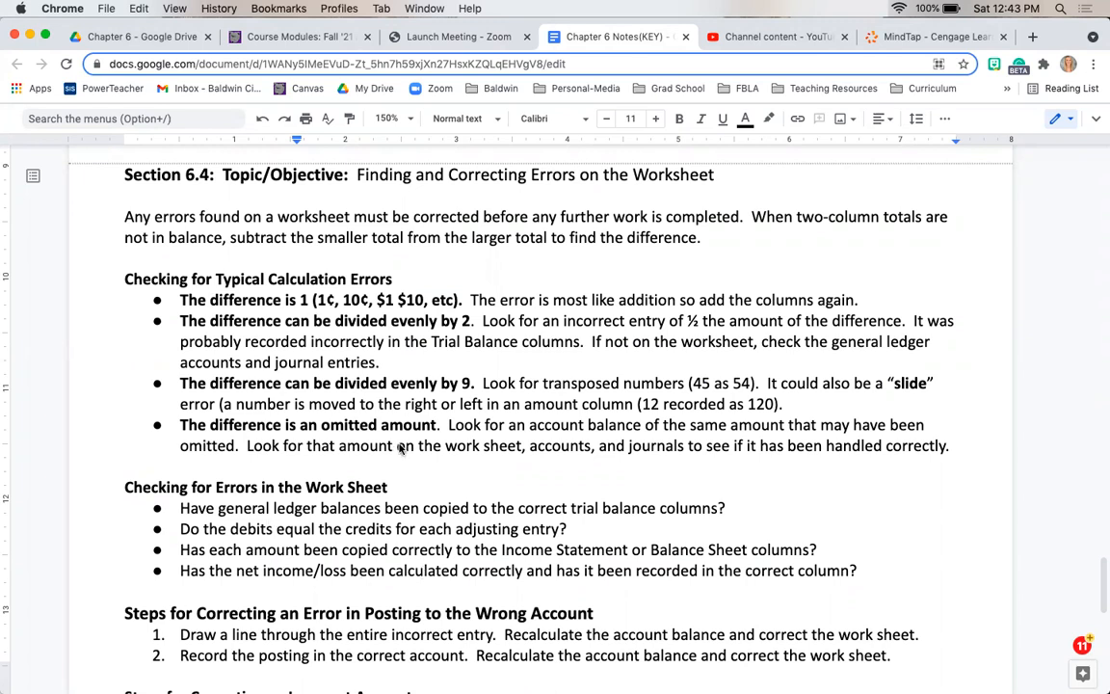
Step: Highlight the 'difference is 1', 'divided evenly by 2' and 'omitted amount' phrases in the instructions
scroll("down", 3)
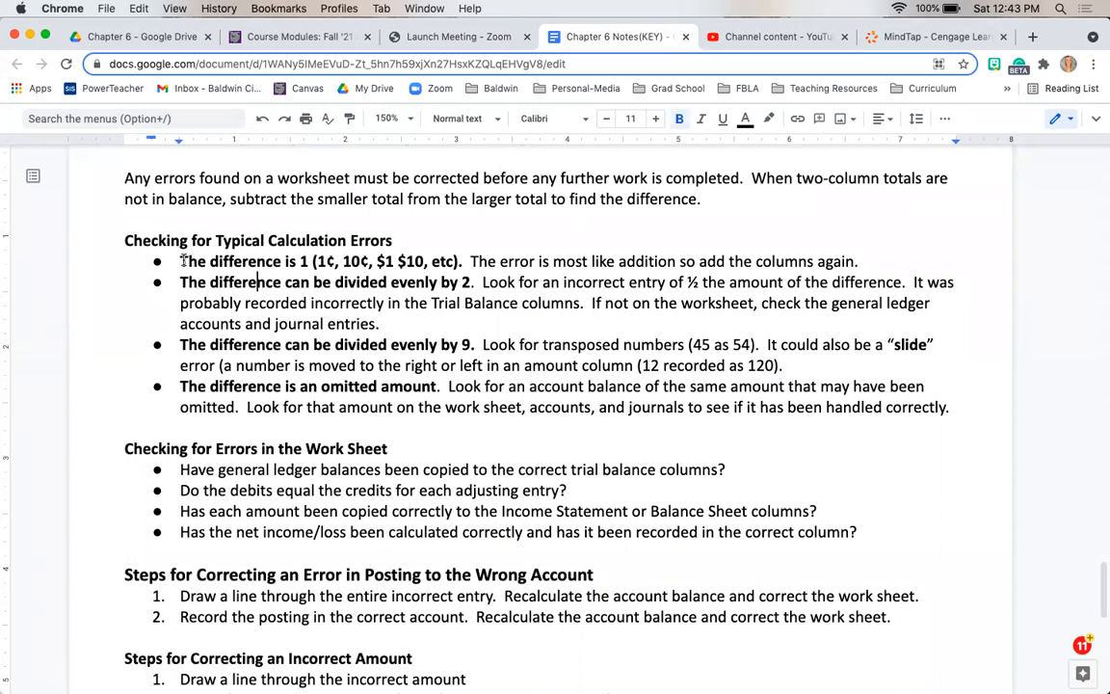
left_click_drag(179, 261, 466, 261)
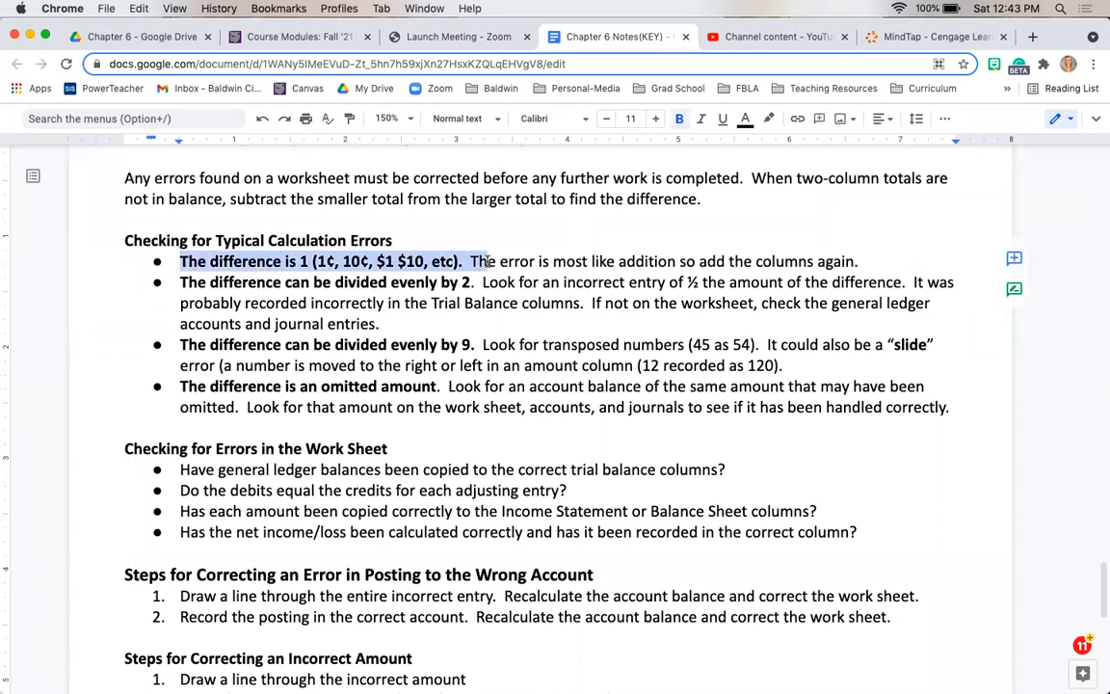
mouse_move(342, 281)
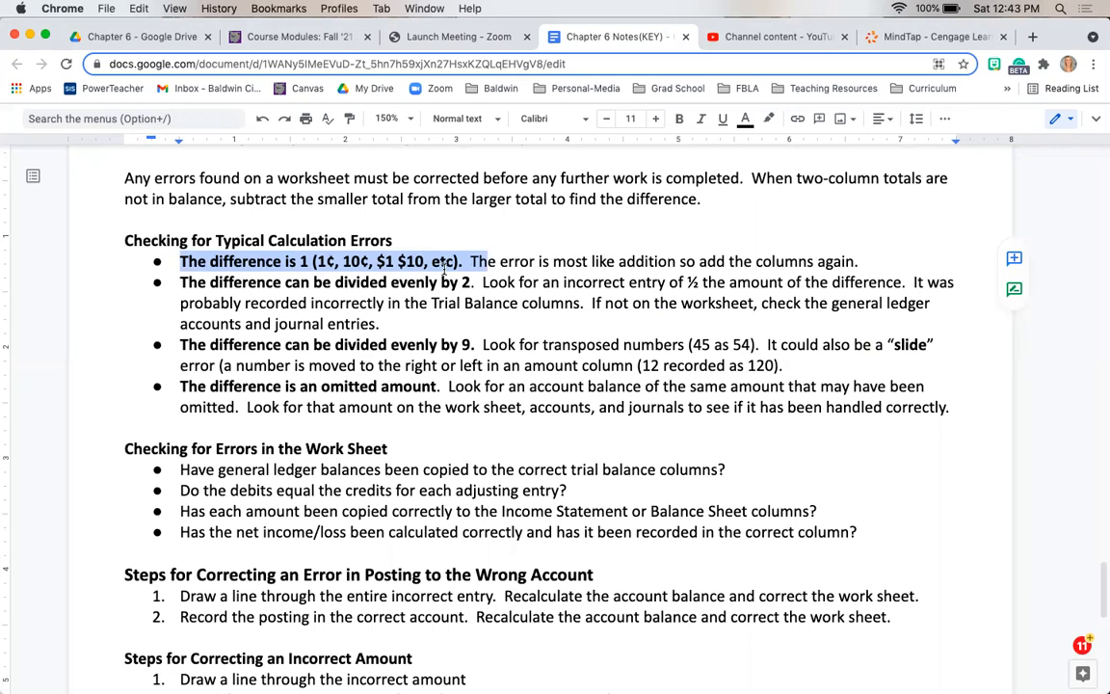
mouse_move(510, 261)
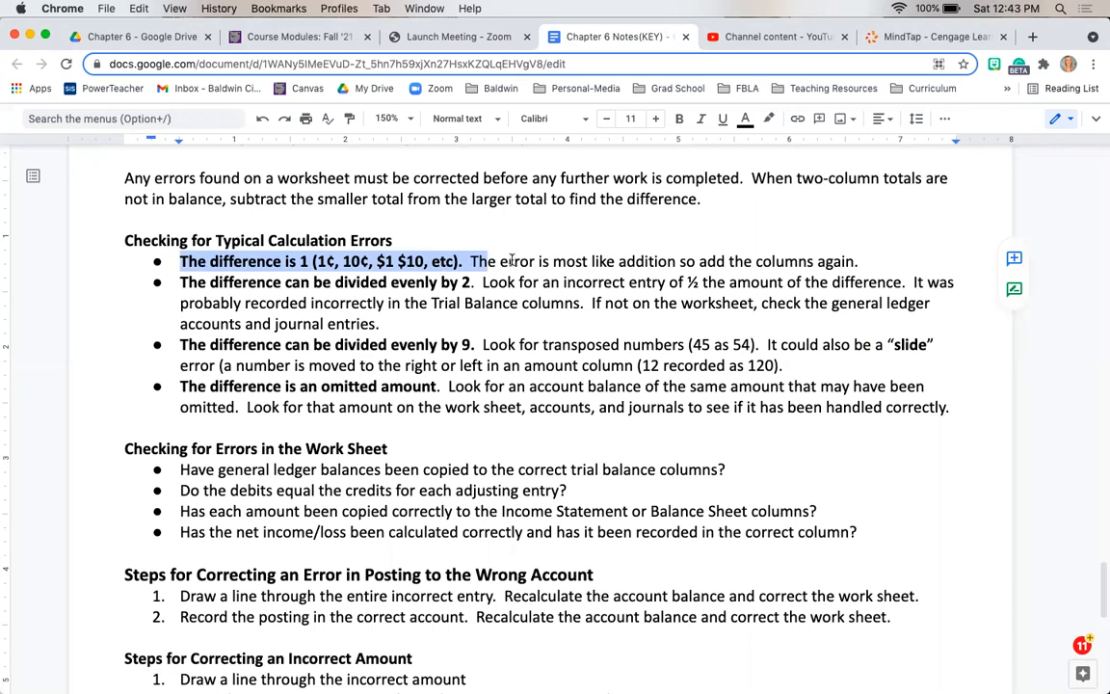
left_click_drag(471, 261, 857, 262)
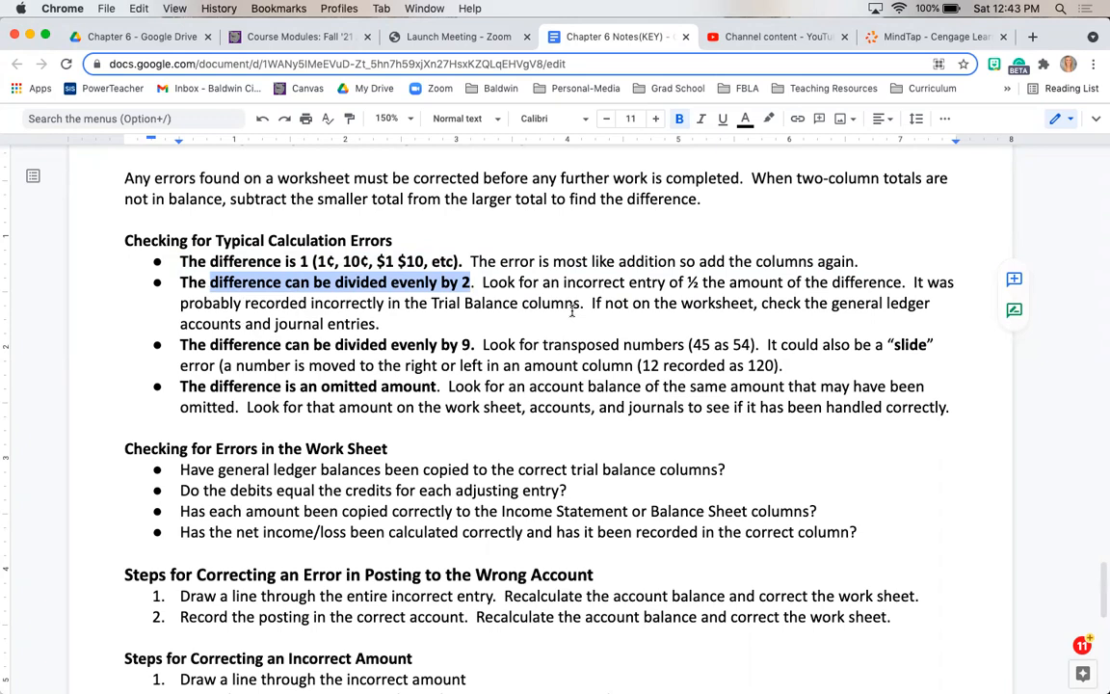
left_click_drag(179, 344, 782, 366)
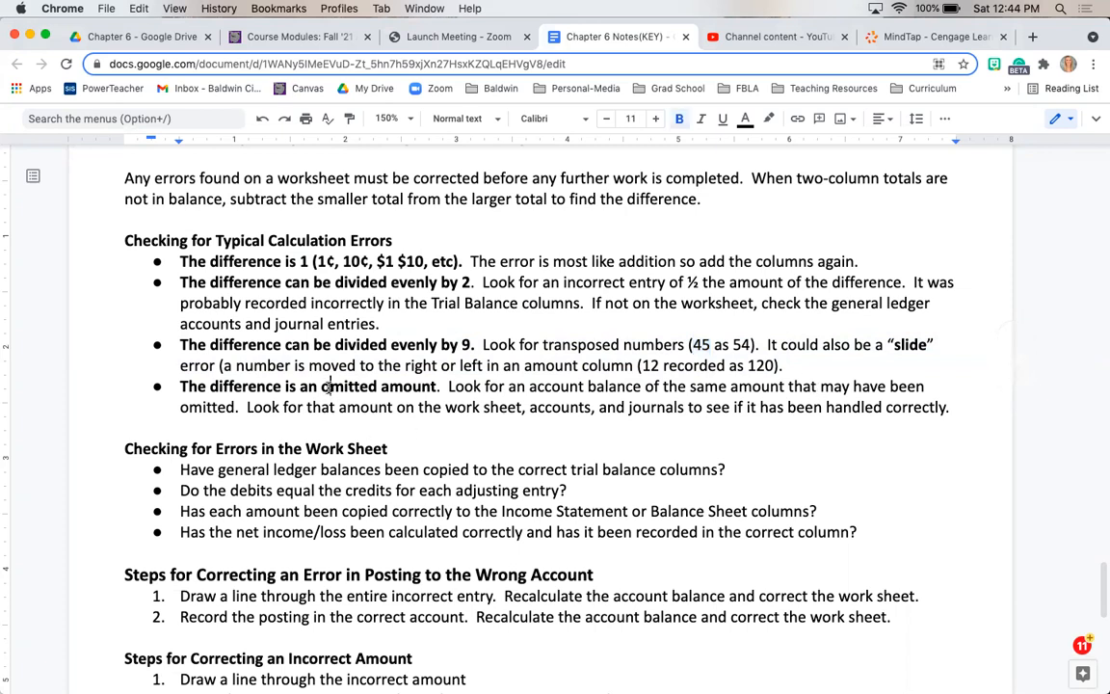
left_click_drag(285, 387, 438, 386)
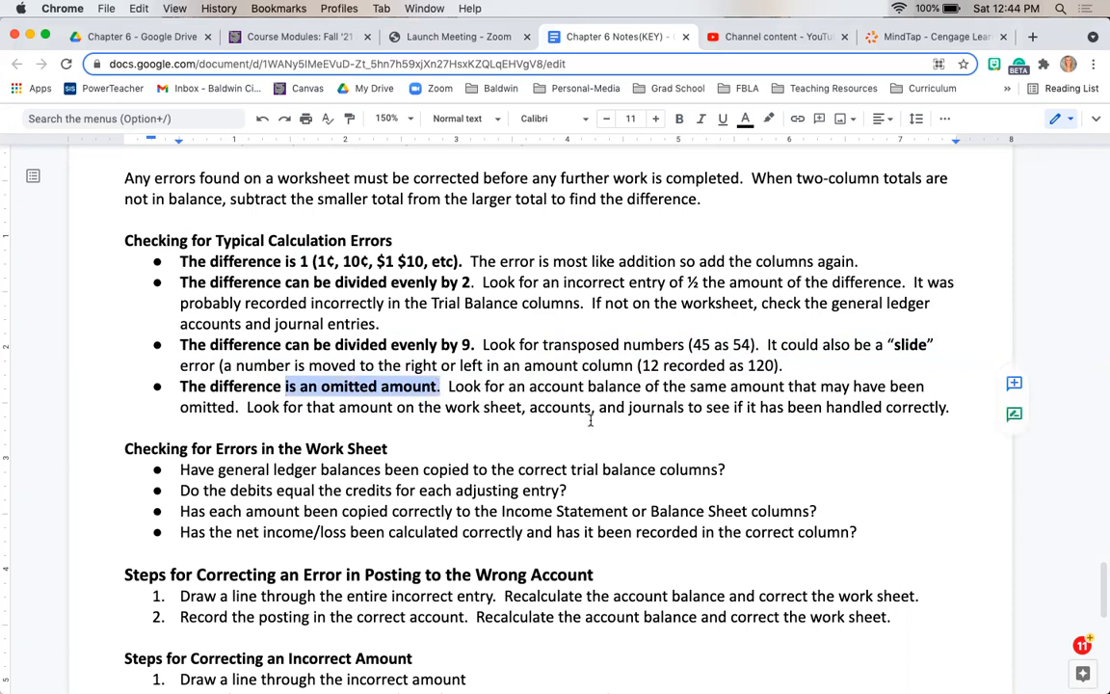
scroll("down", 3)
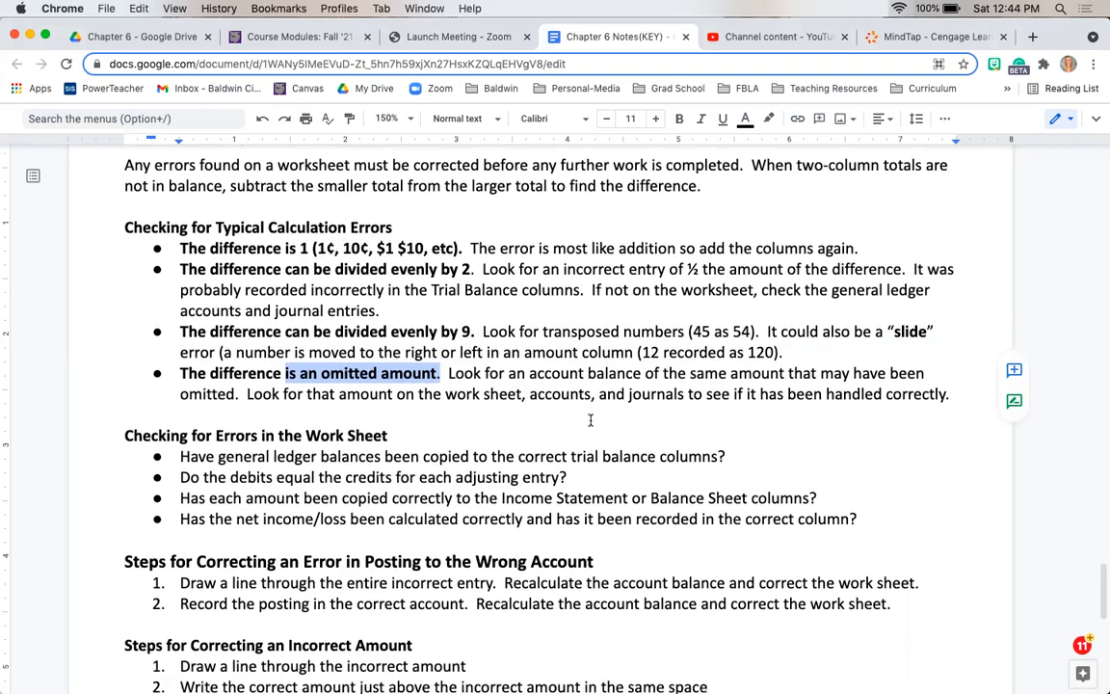
scroll("down", 3)
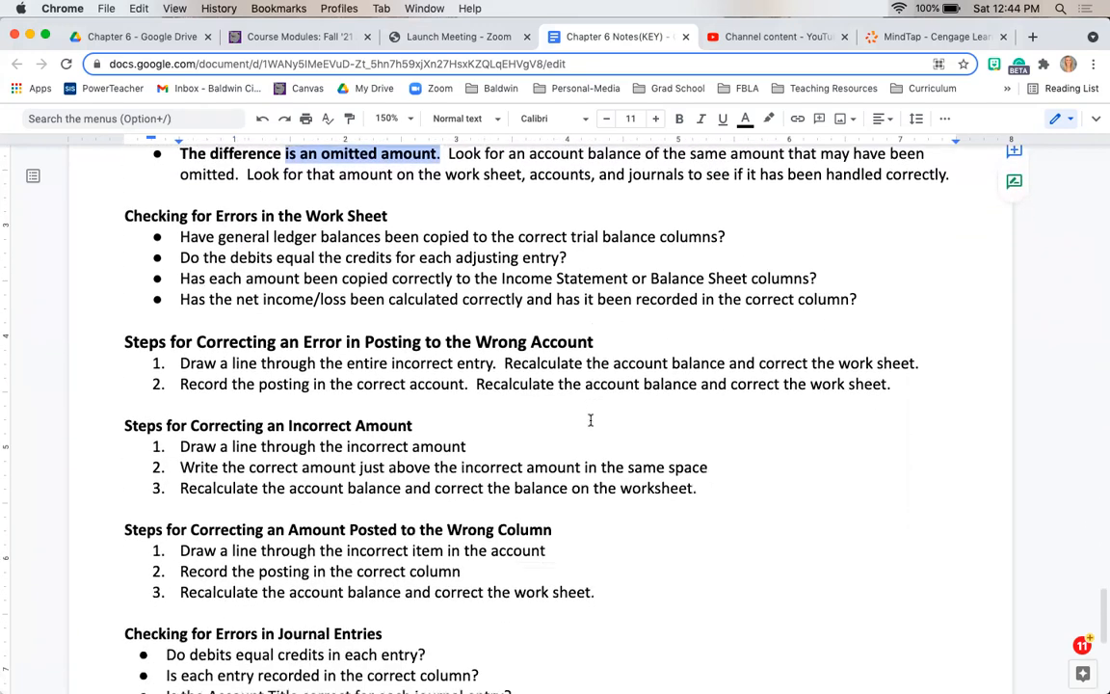
scroll("down", 3)
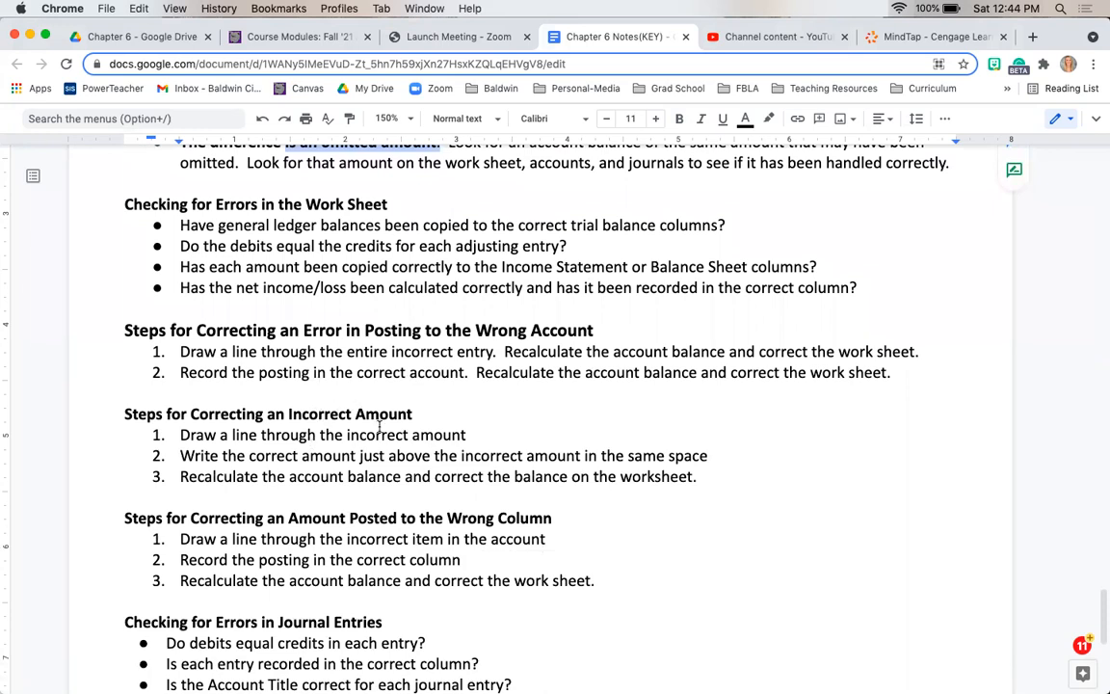
scroll("down", 3)
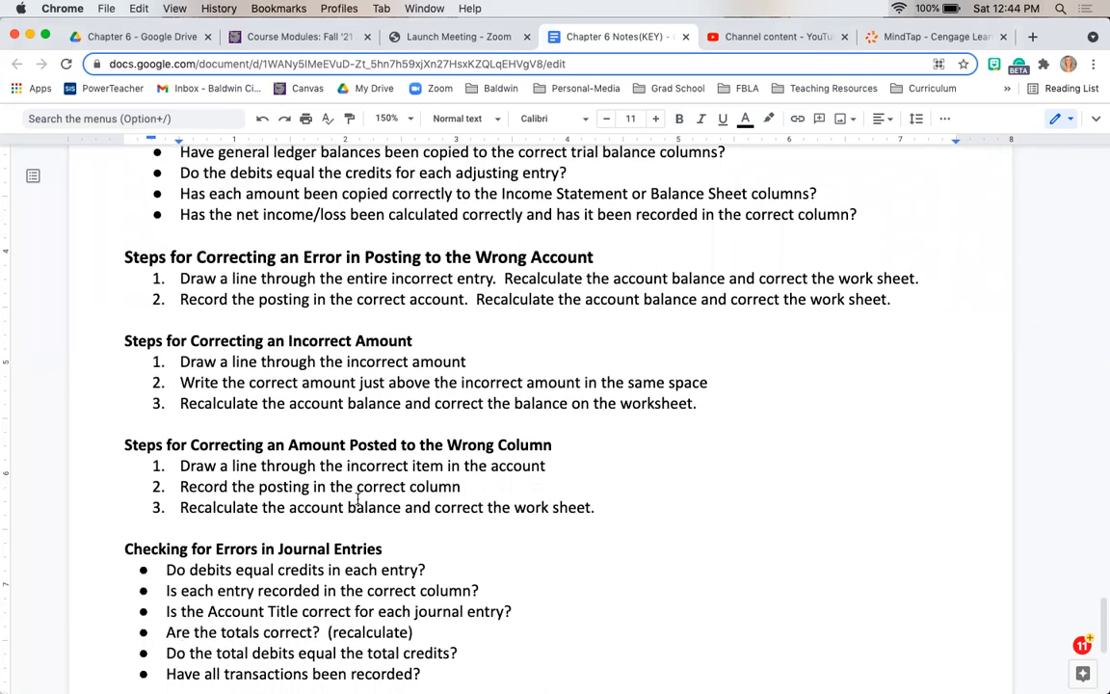
scroll("down", 3)
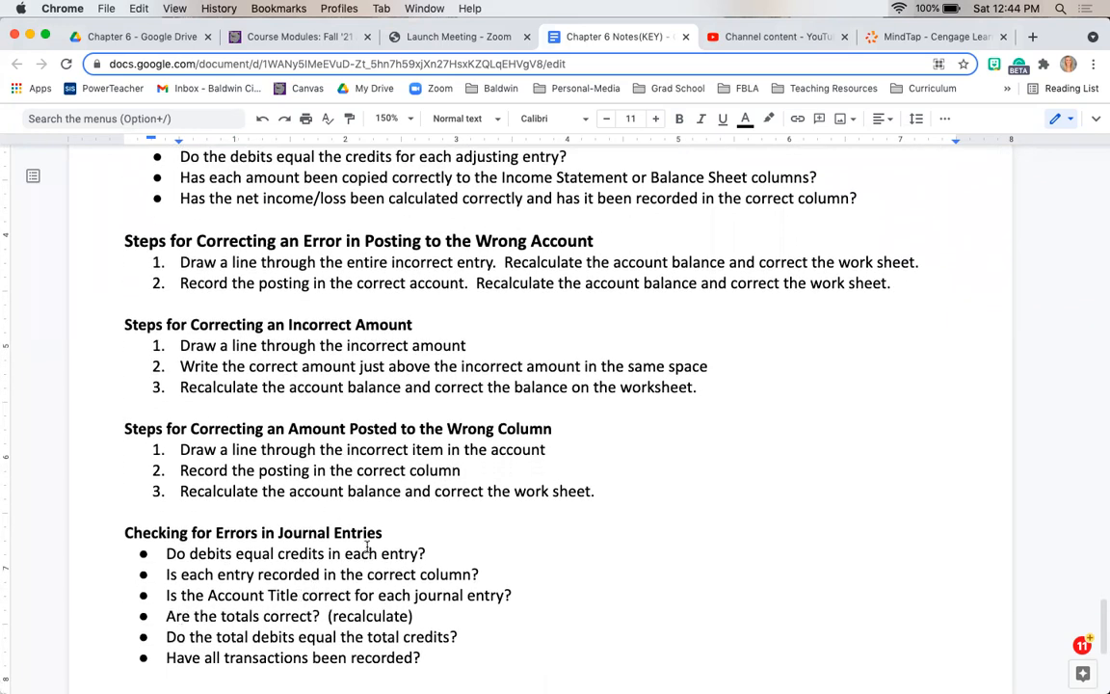
scroll("up", 3)
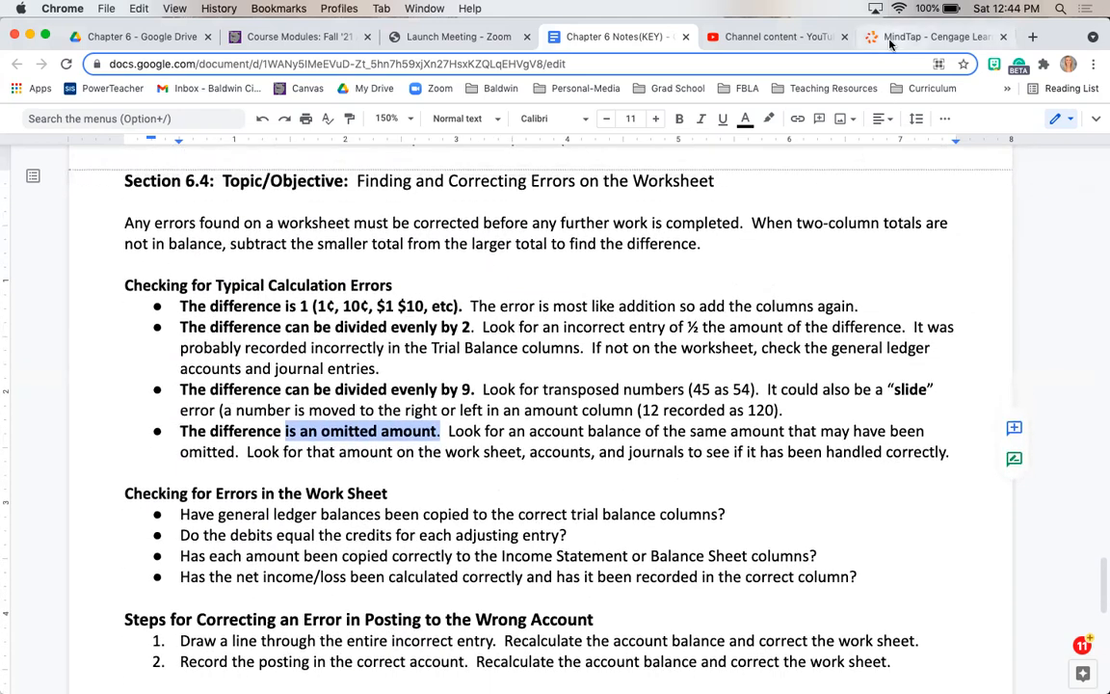
Step: Review the completed work sheet, noting the 125.00 Prepaid Insurance adjustment, then scroll to the journal
left_click(937, 36)
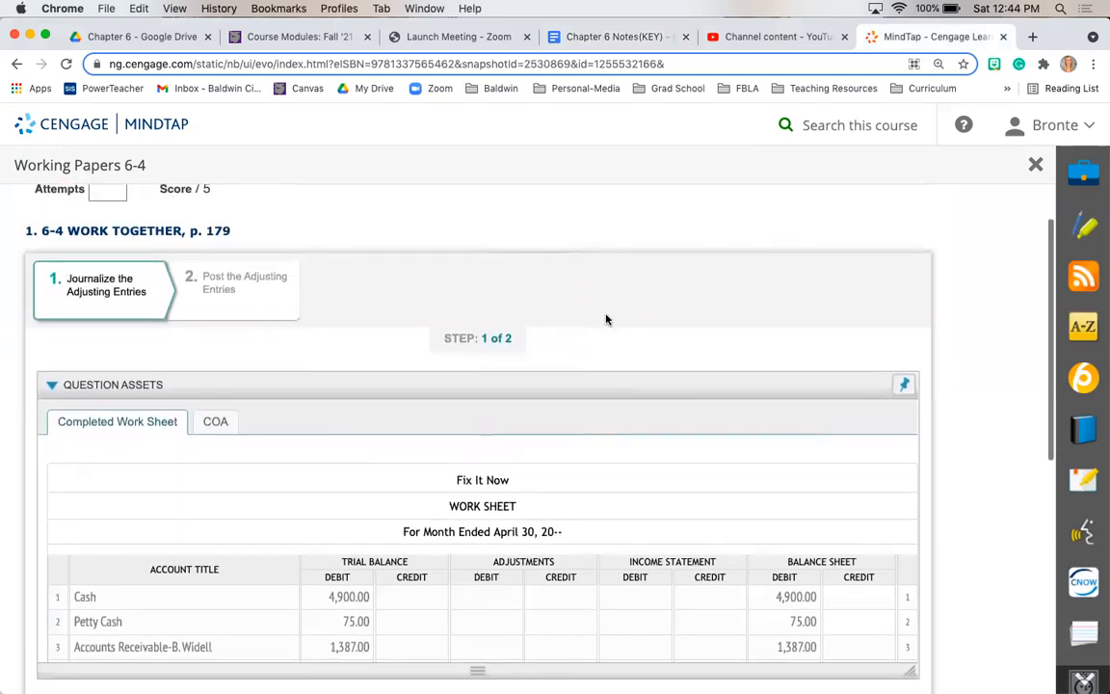
scroll("down", 3)
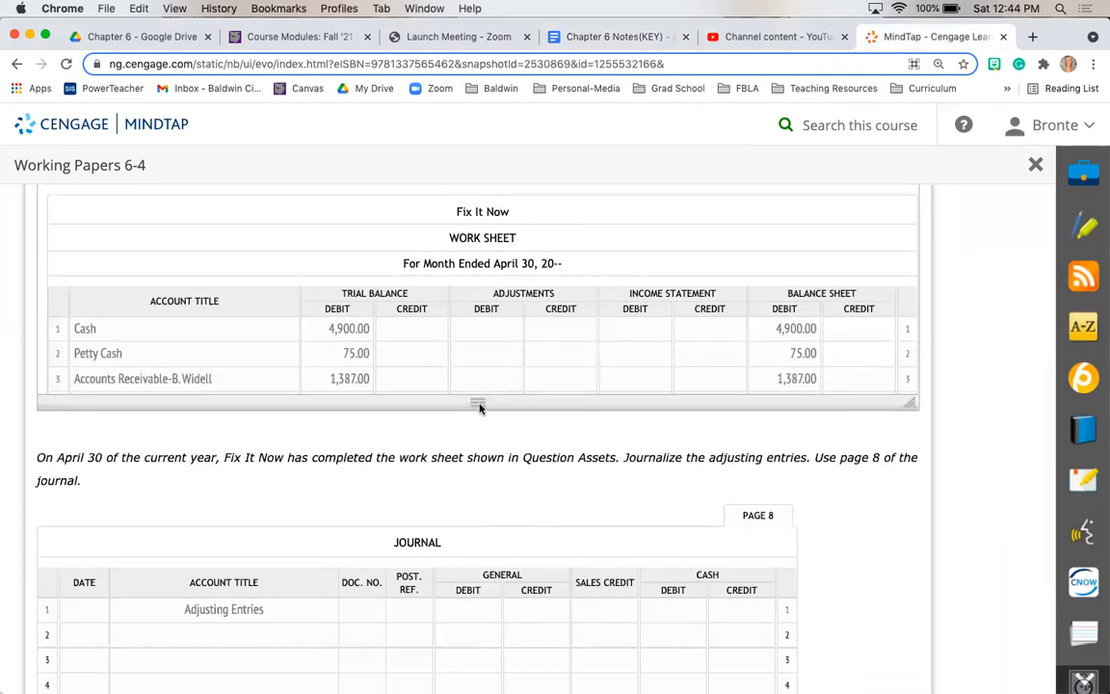
scroll("down", 3)
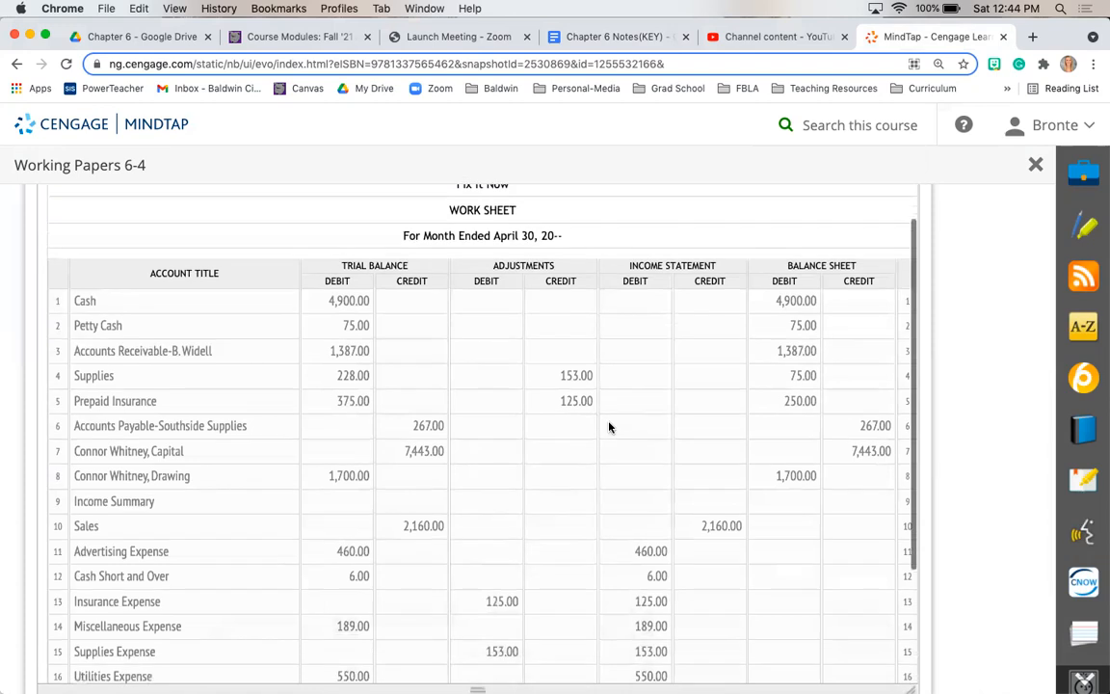
scroll("down", 3)
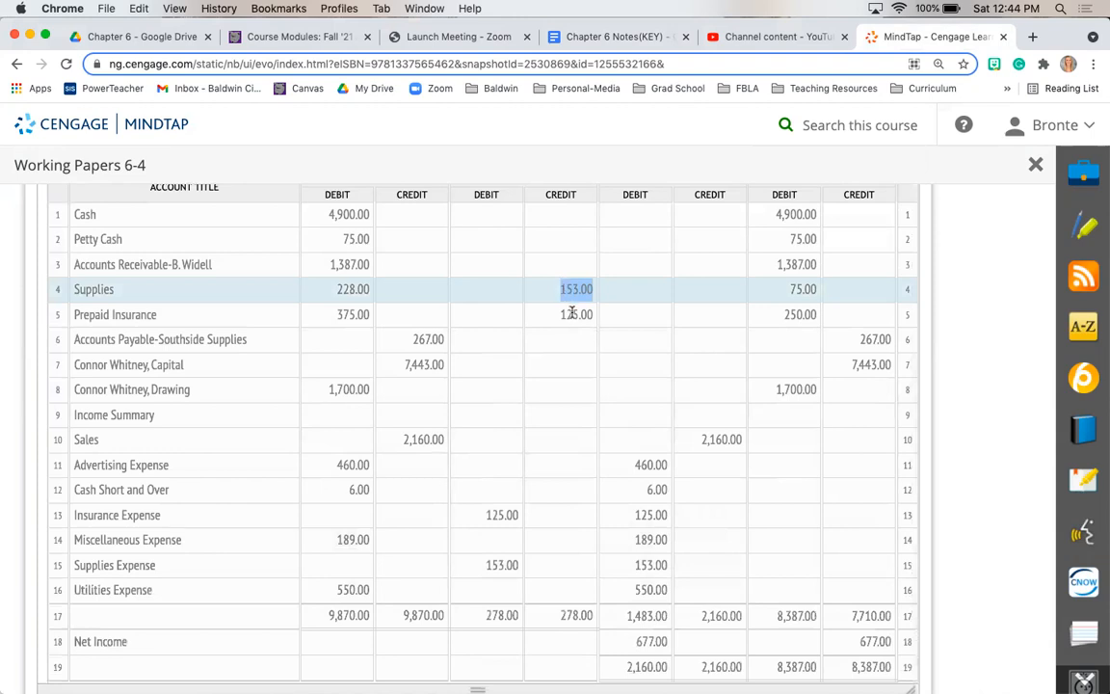
left_click(574, 314)
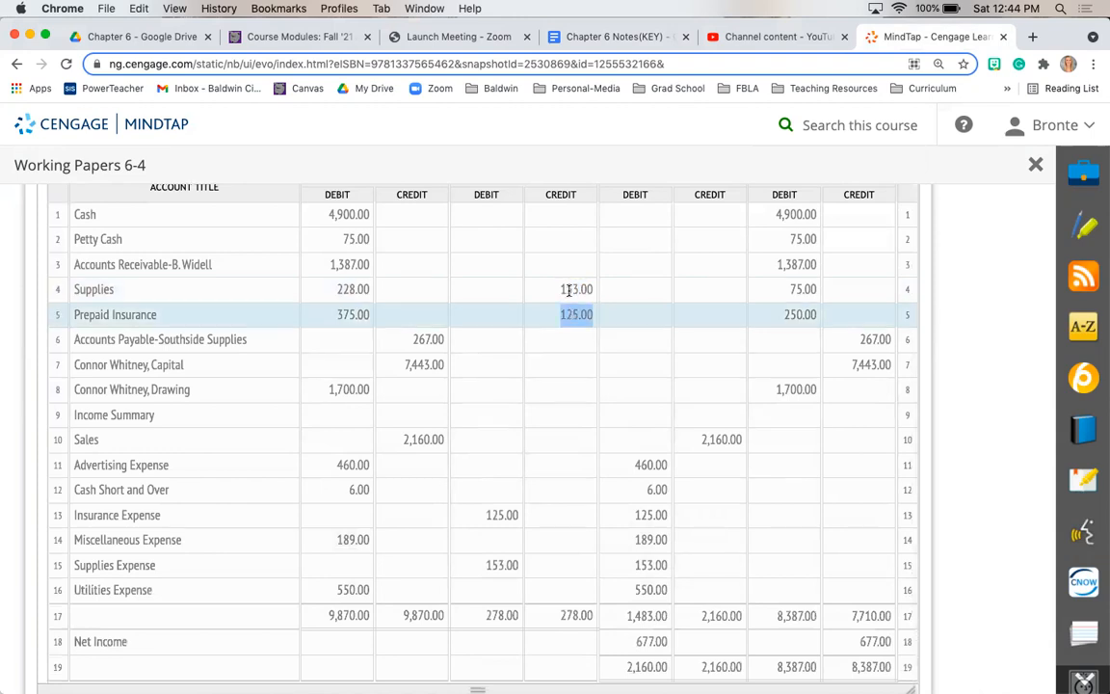
scroll("down", 3)
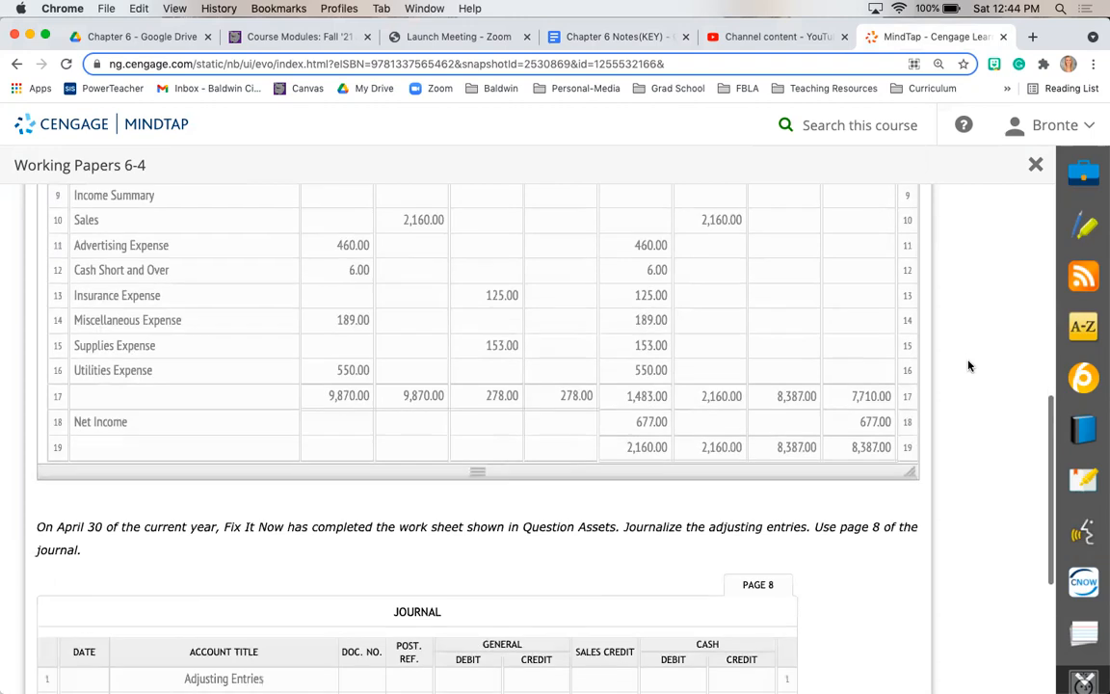
scroll("down", 3)
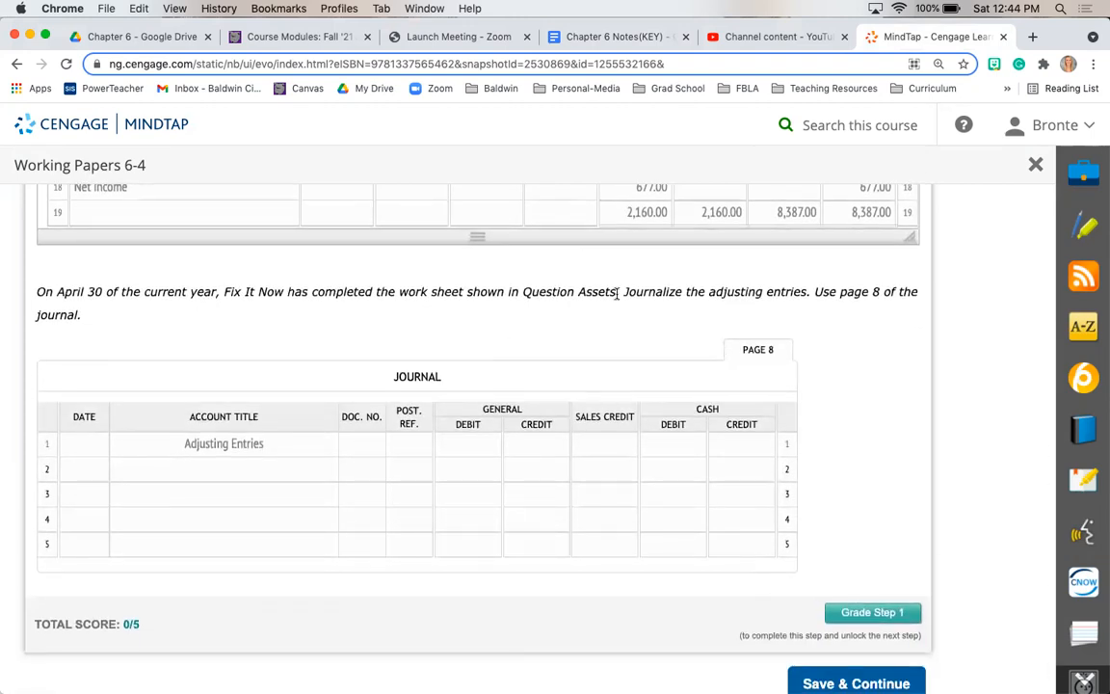
mouse_move(87, 458)
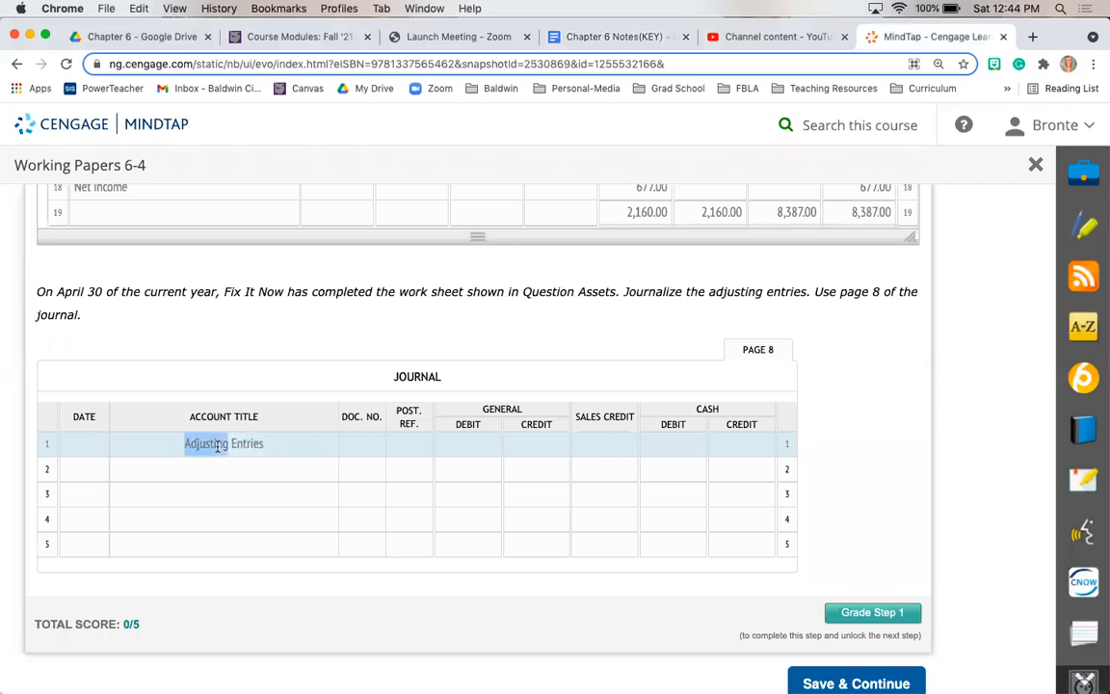
Step: Enter Apr. 30 Supplies Expense with a 153.00 general debit on journal line 2
left_click(84, 471)
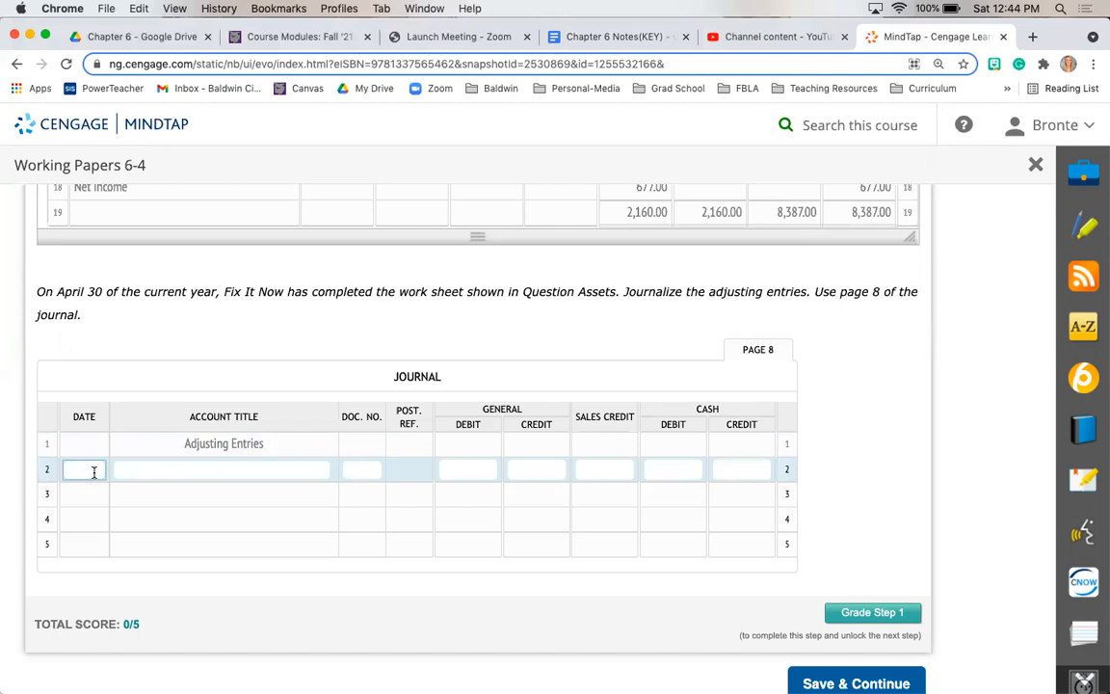
type("Ap")
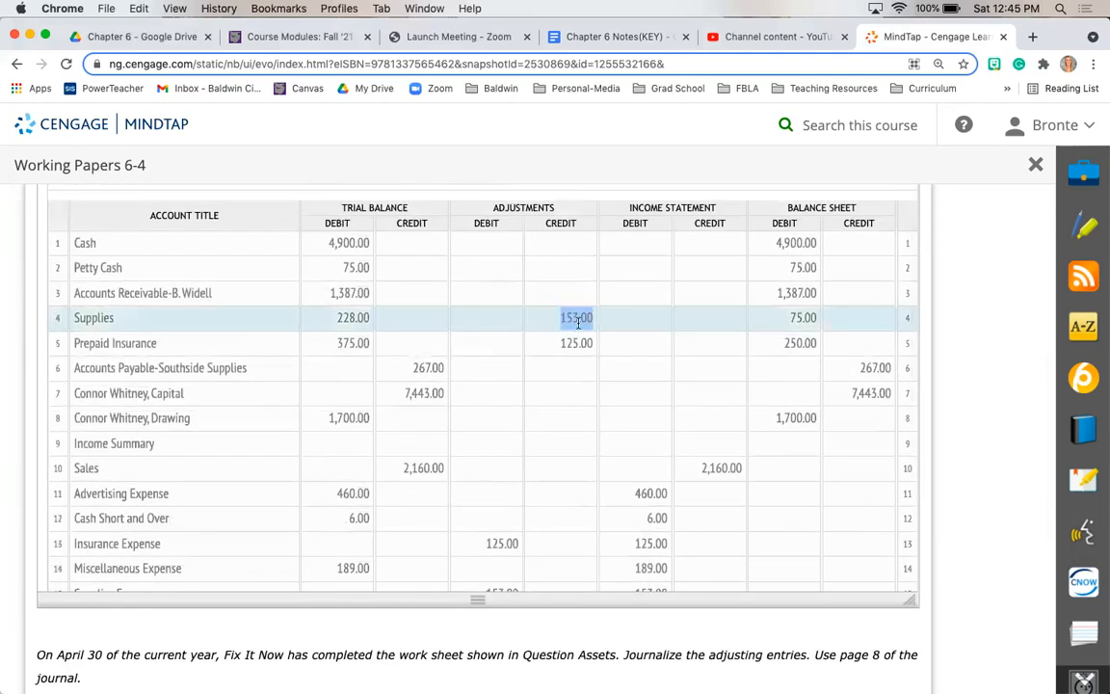
scroll("down", 3)
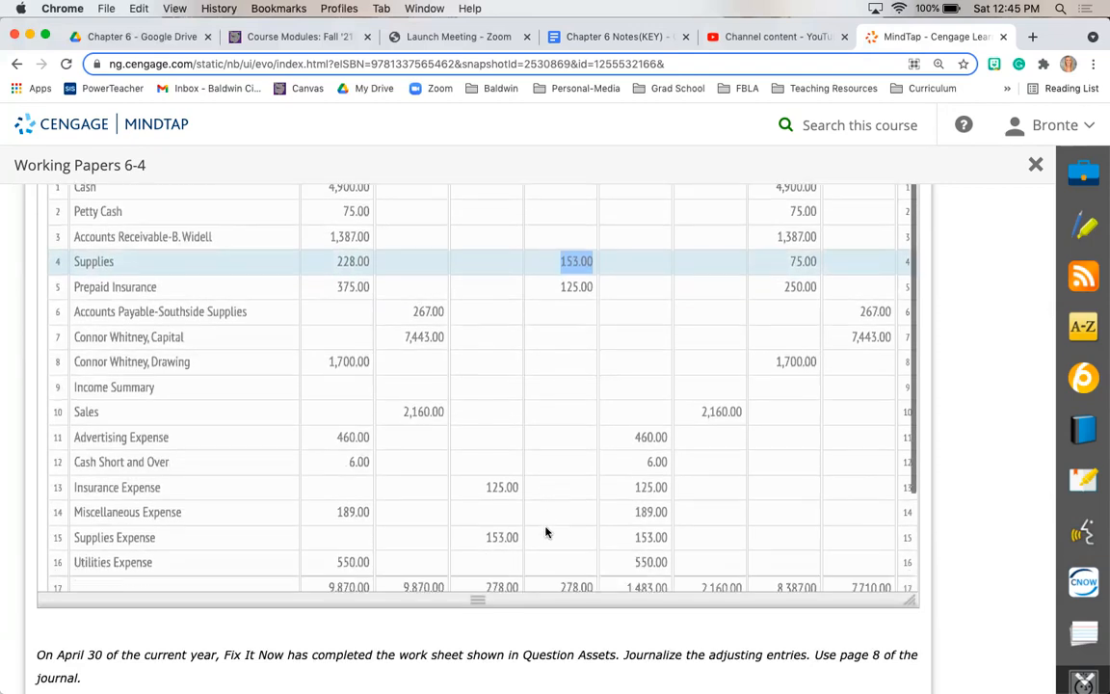
left_click(501, 536)
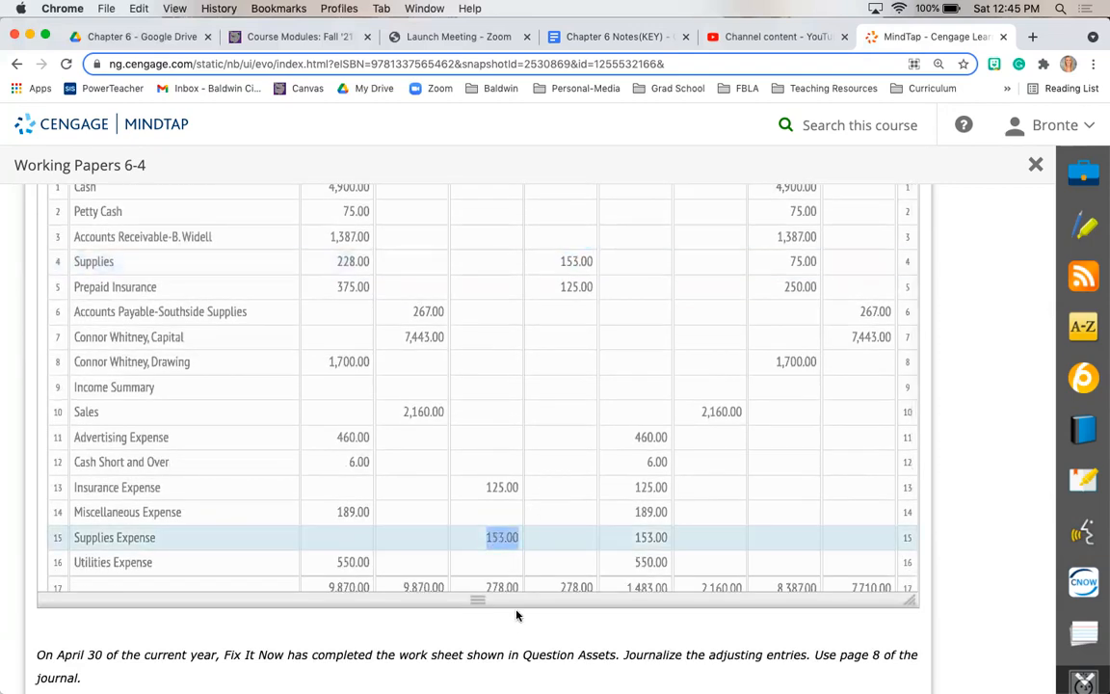
scroll("down", 3)
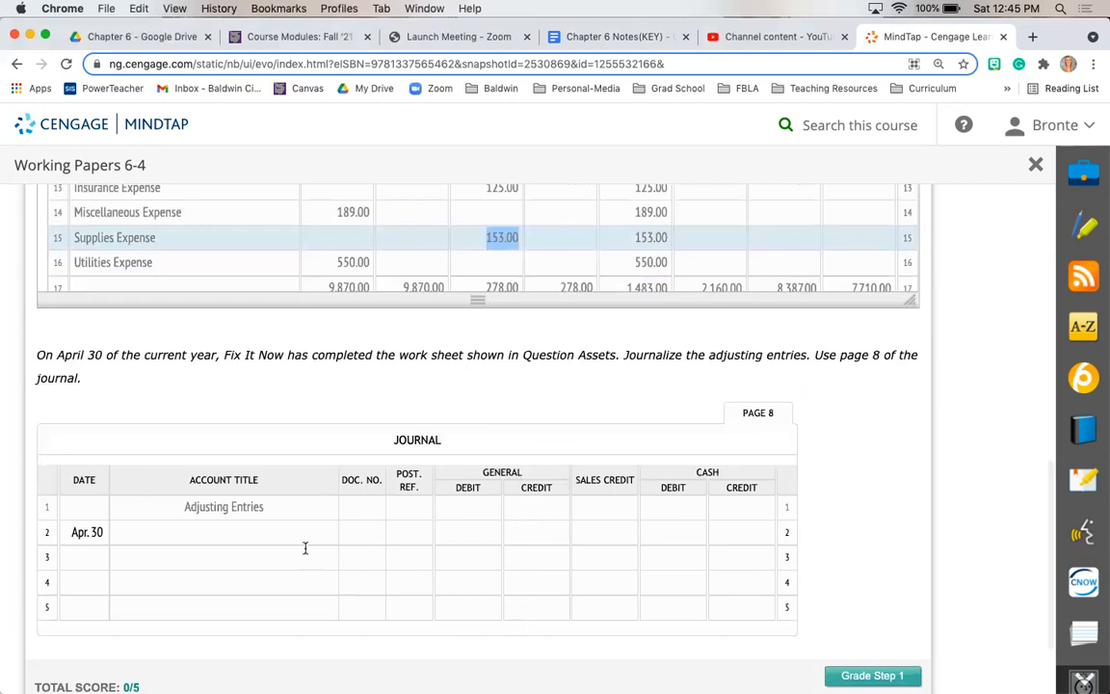
type("Supplies Ex")
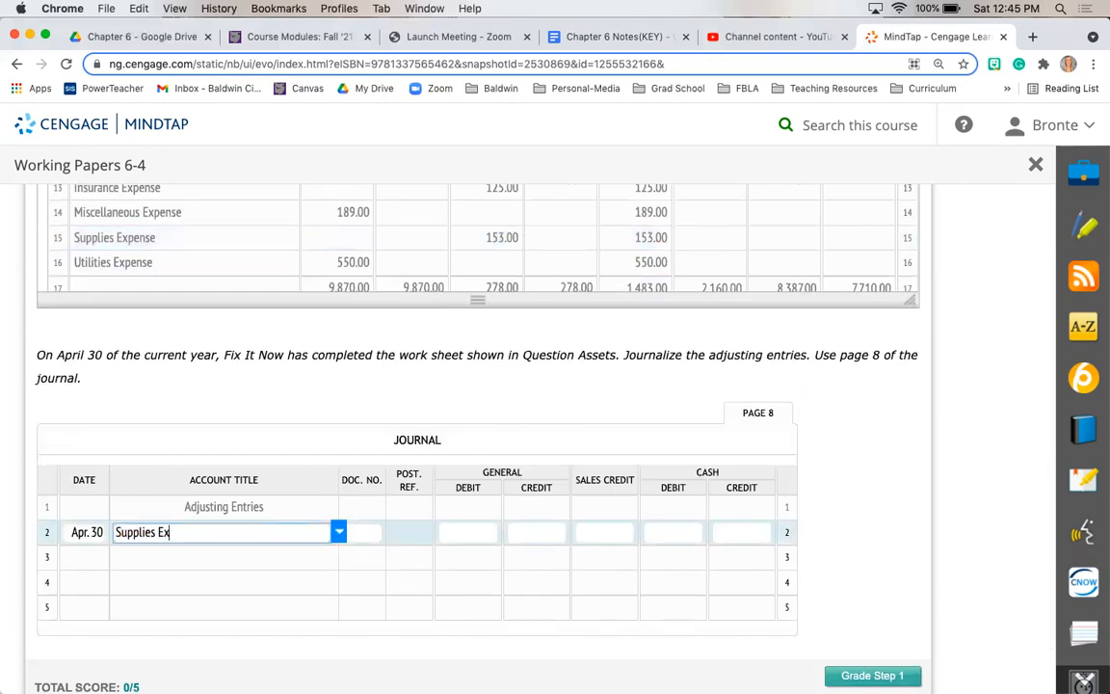
type("pense")
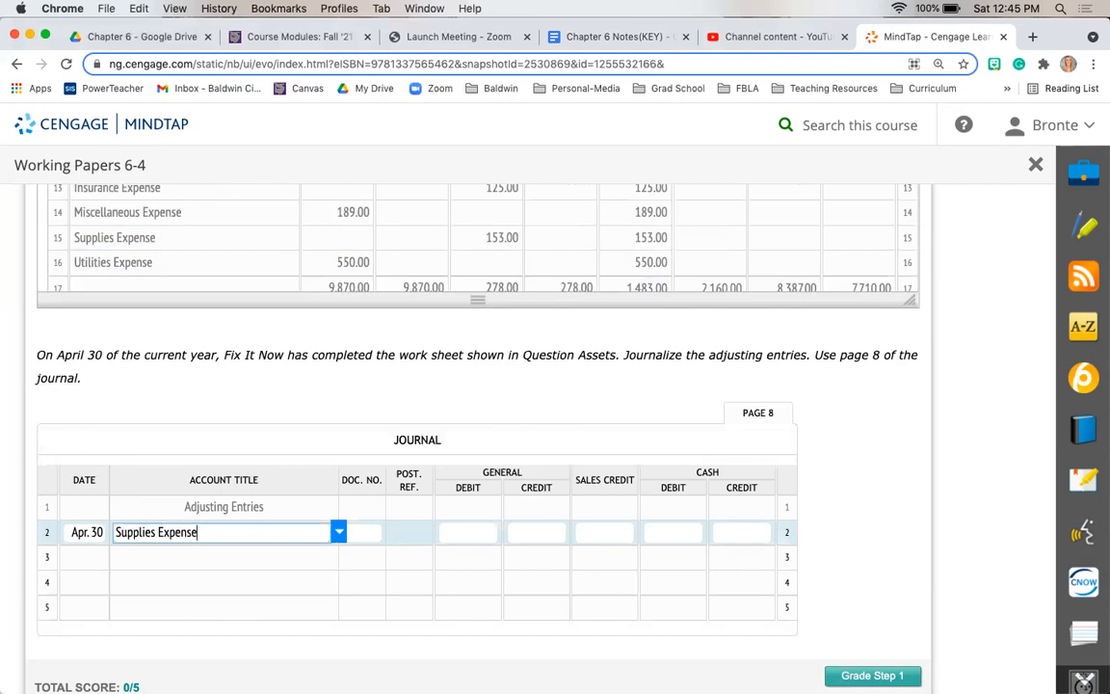
left_click(360, 532)
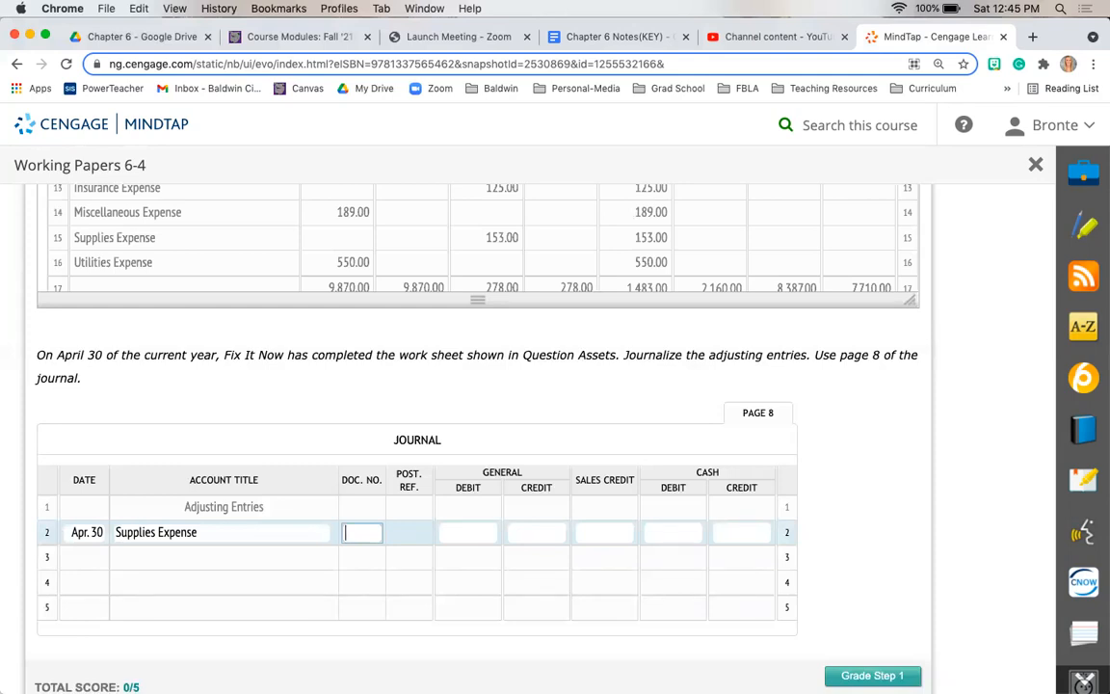
left_click(467, 531)
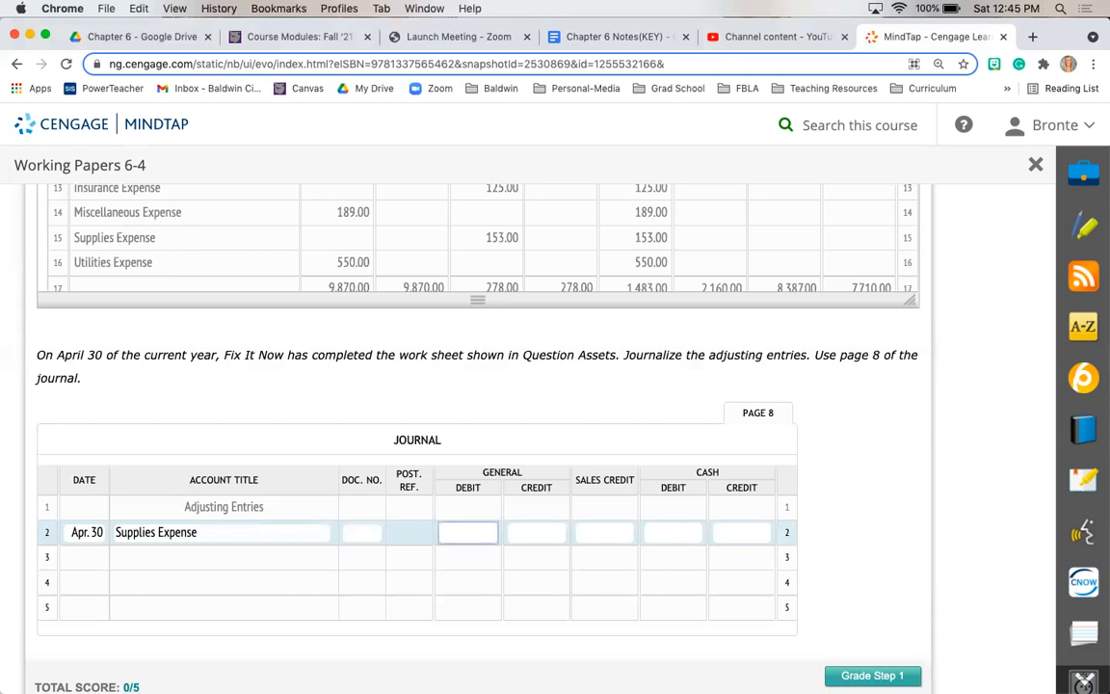
type("153.00")
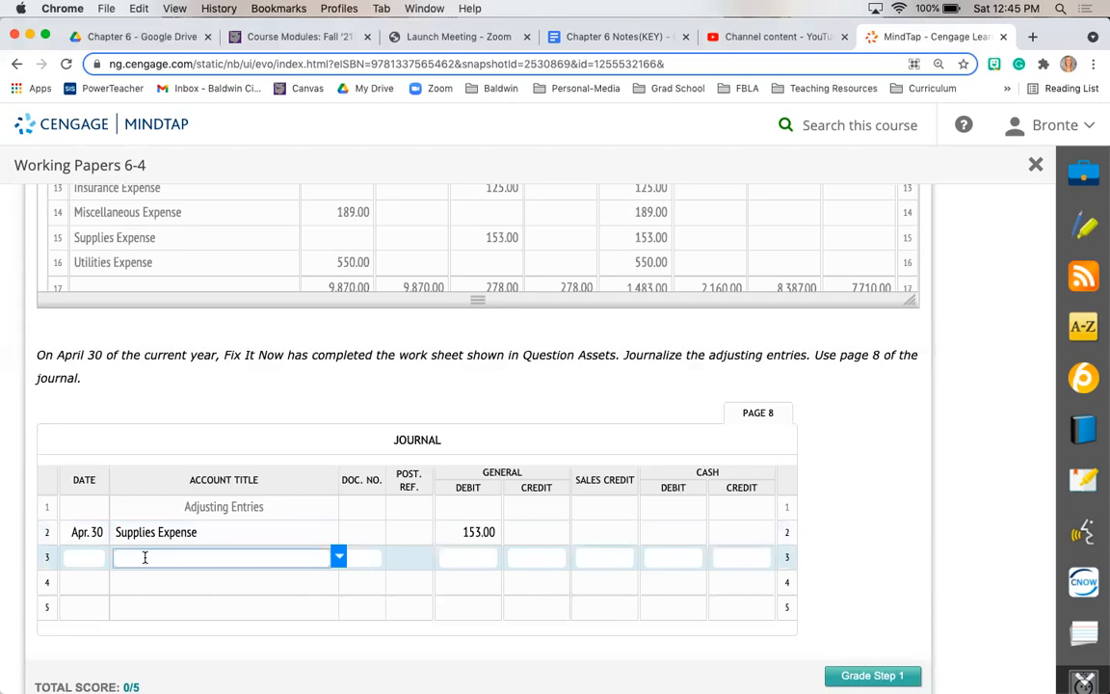
Step: Credit Supplies 153.00 on line 3 and date line 4 the 30th
type("Supplies")
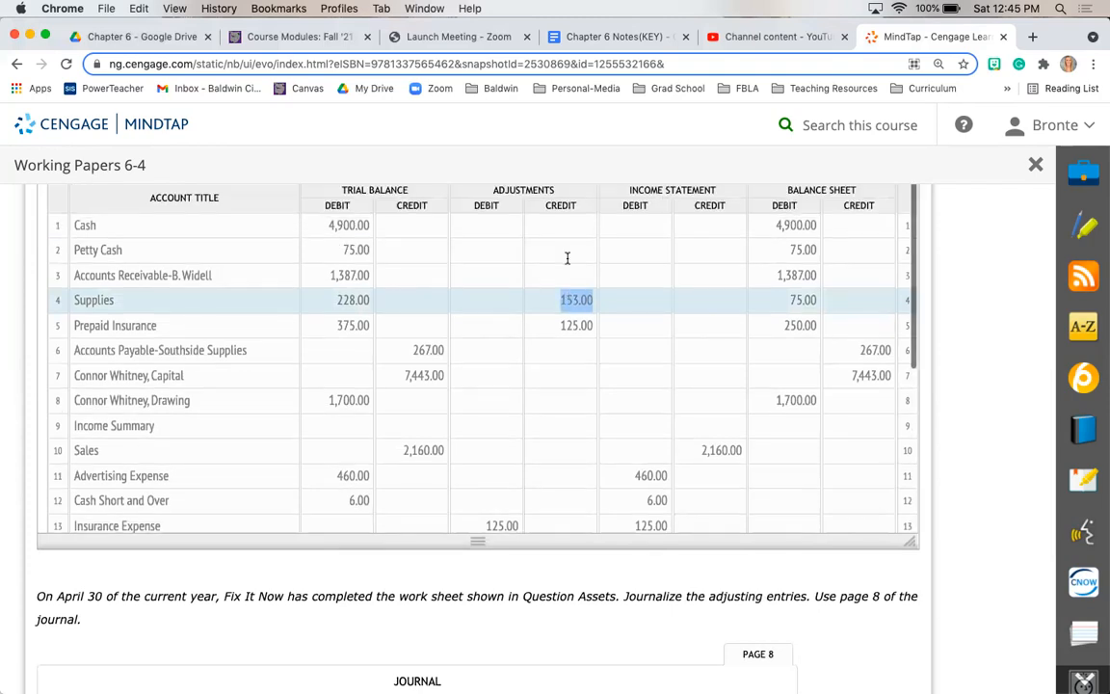
scroll("down", 3)
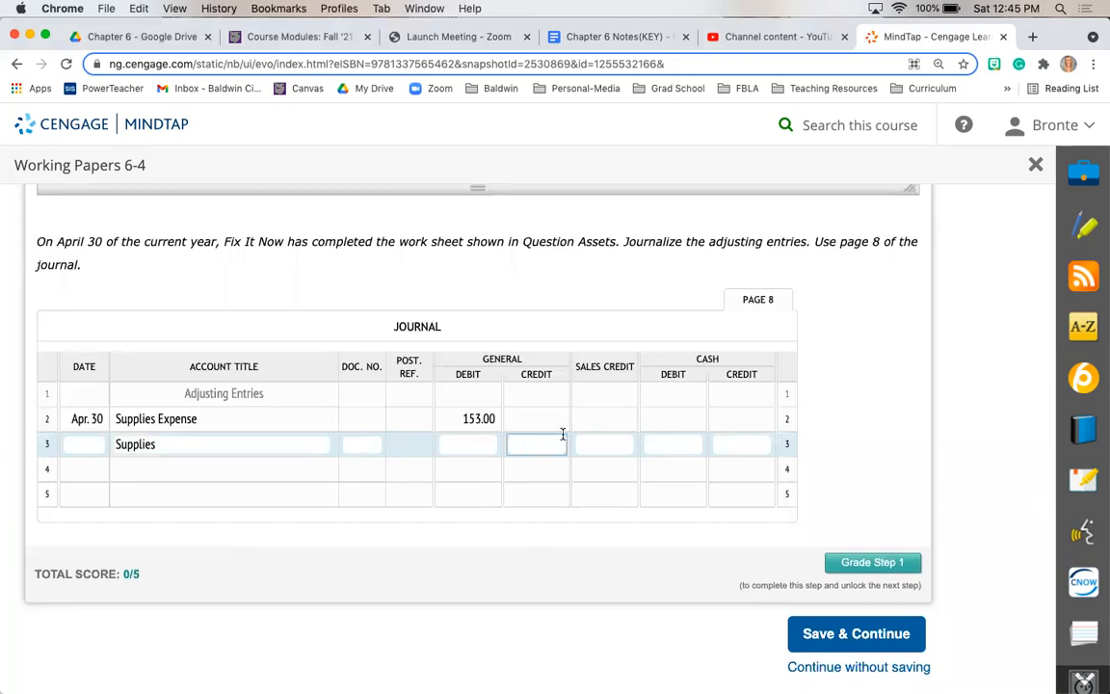
type("153.00")
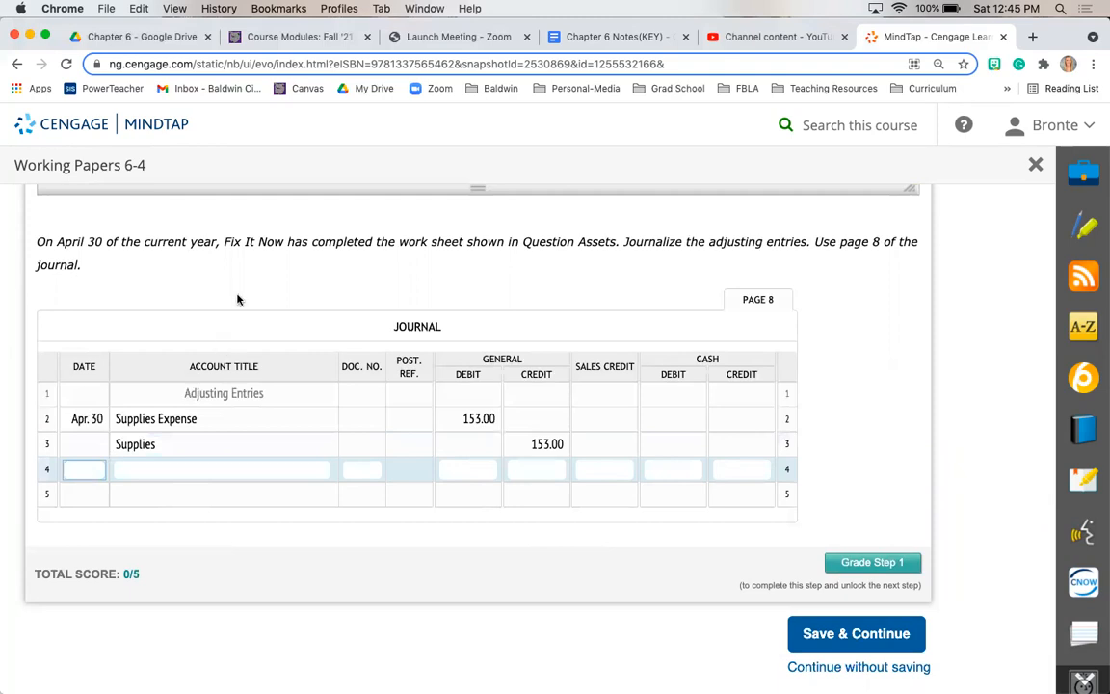
type("30")
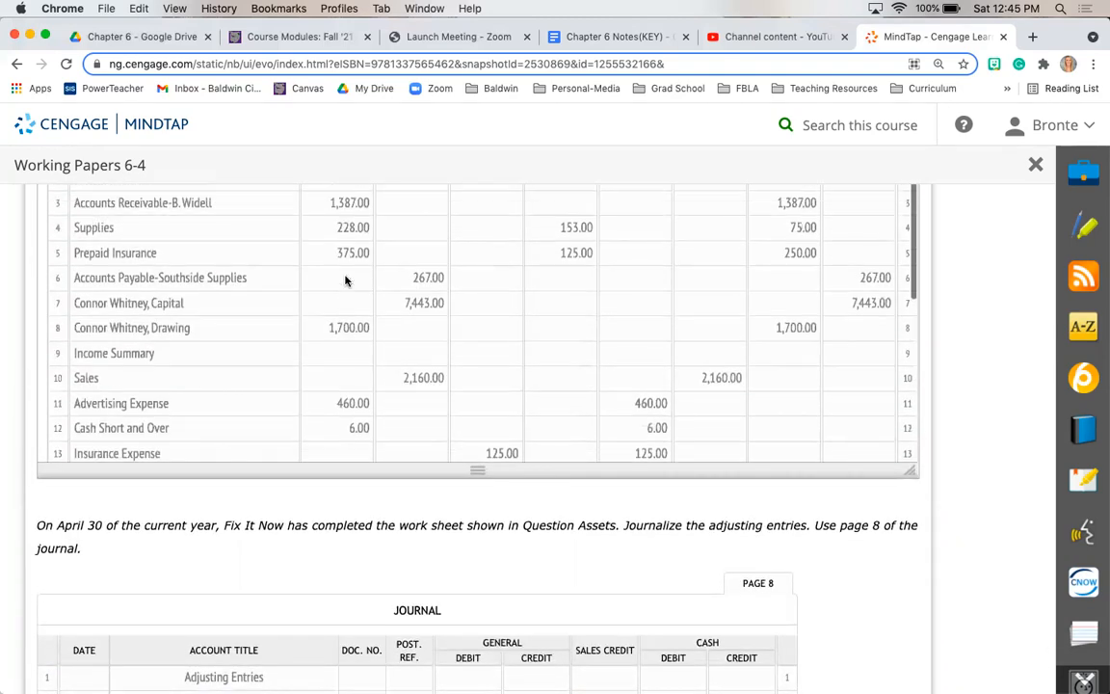
Step: Debit Insurance Expense 125.00 on journal line 4
left_click(576, 254)
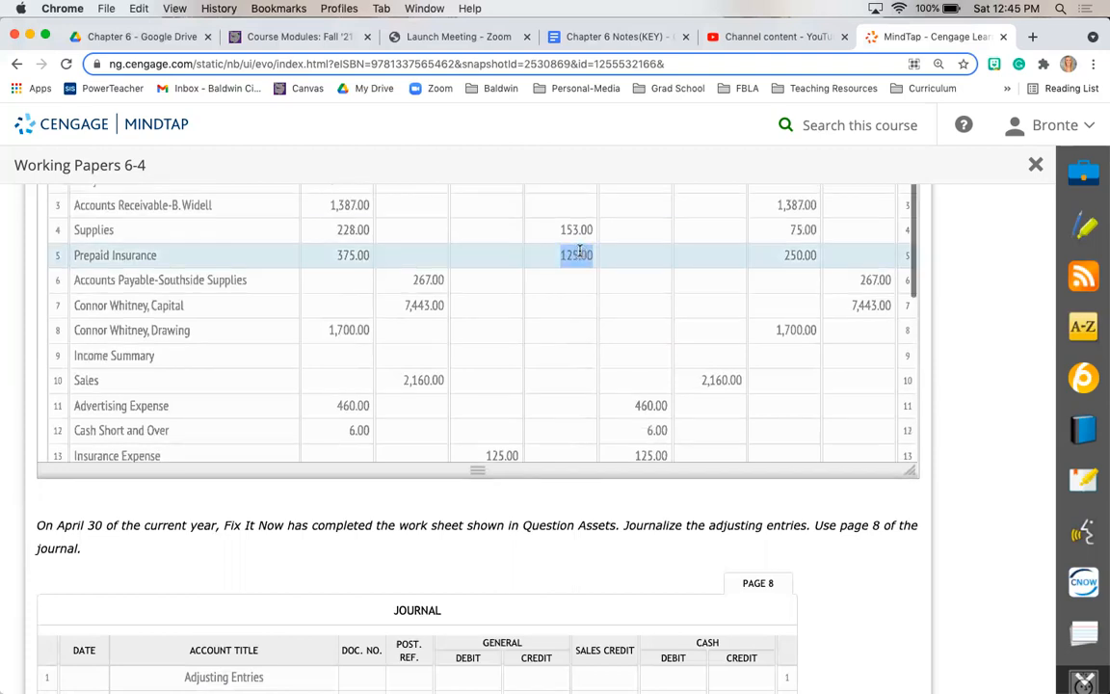
scroll("down", 3)
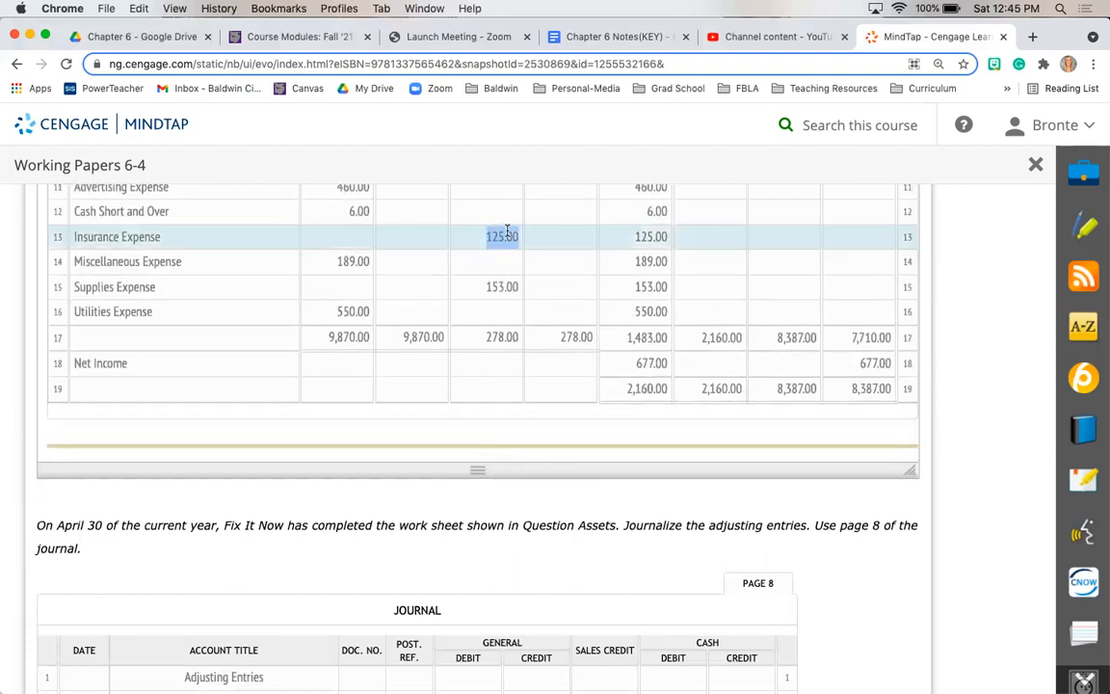
scroll("down", 3)
type("Insurance")
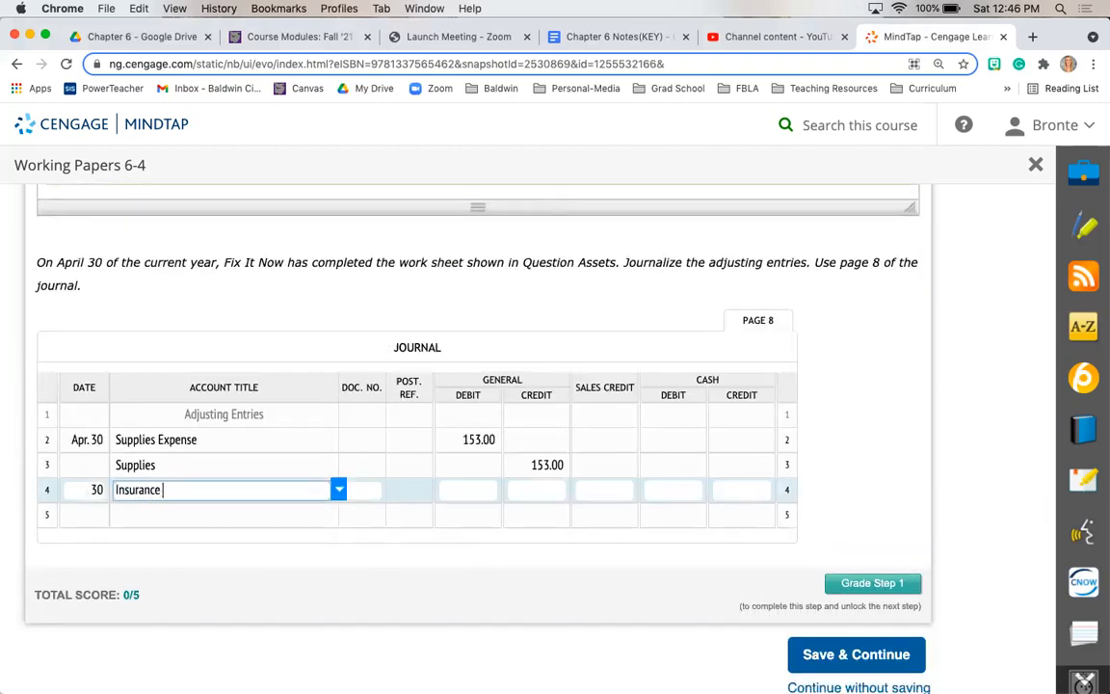
left_click(467, 489)
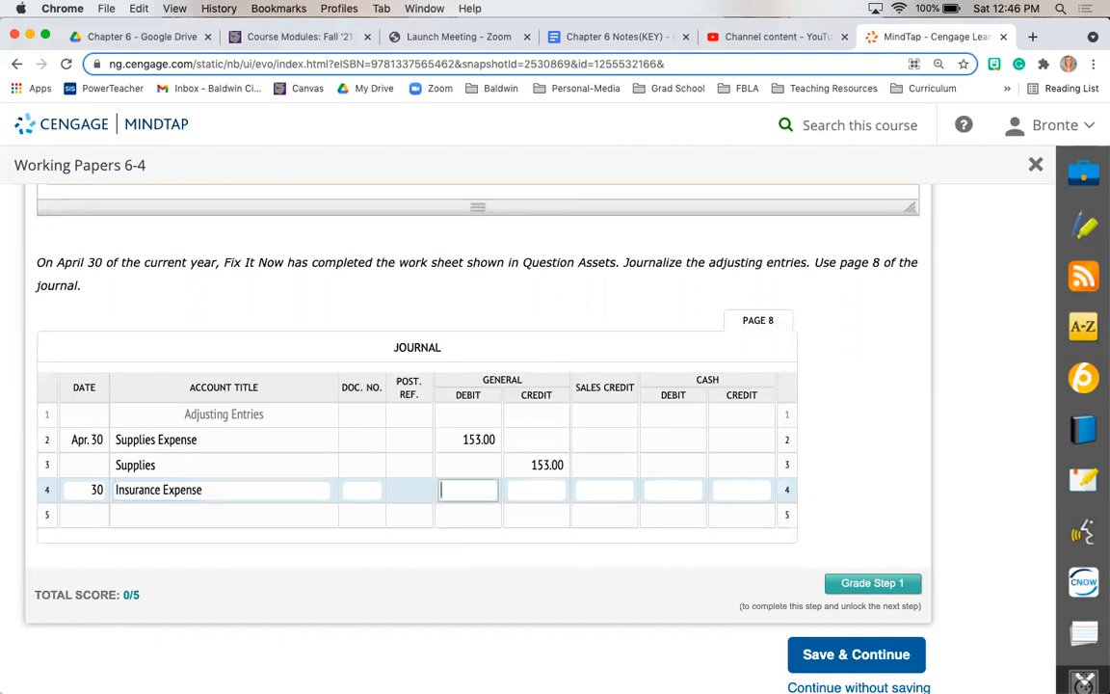
type("125.00")
left_click(223, 515)
type("P")
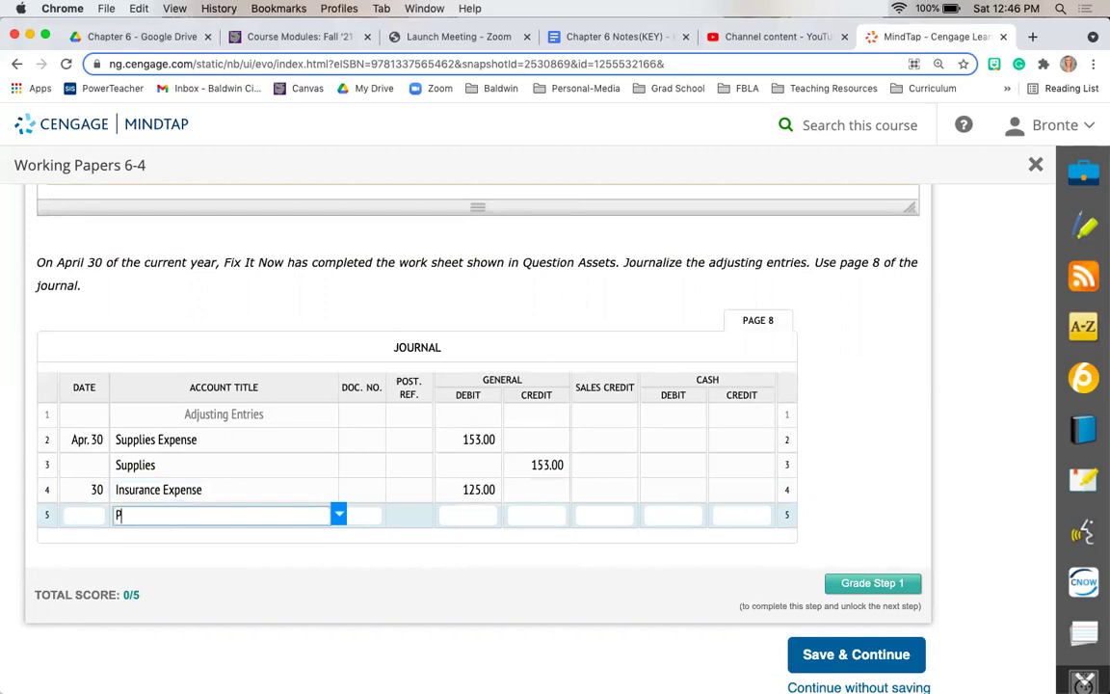
Step: Credit Prepaid Insurance 125.00 on journal line 5
type("repaid Insurance")
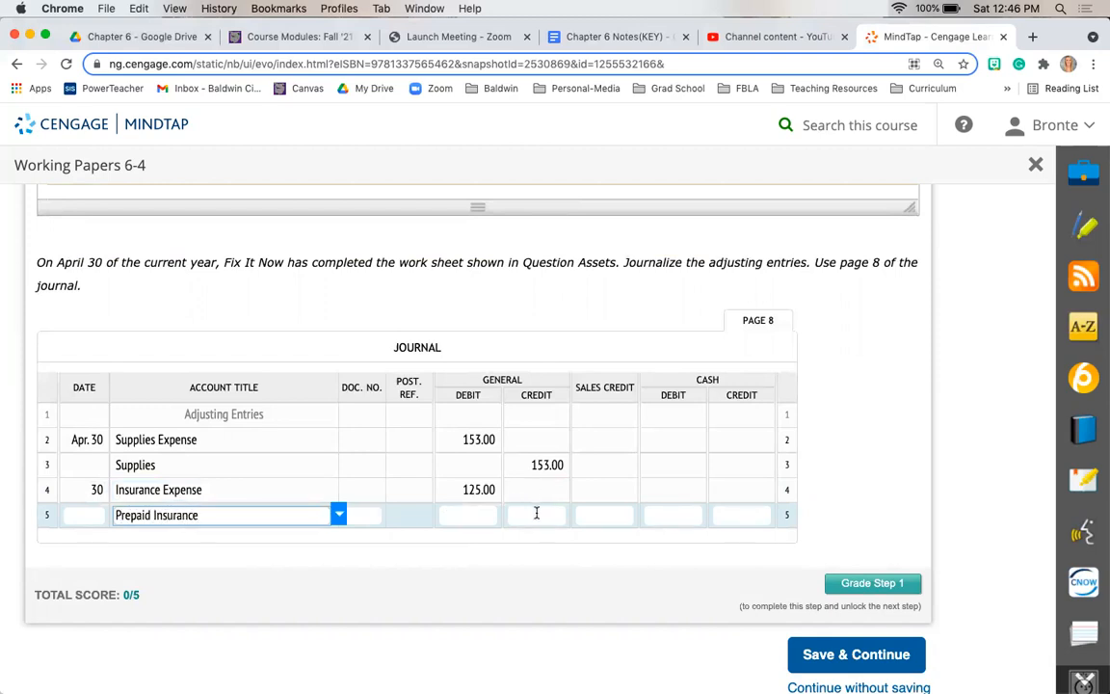
type("125")
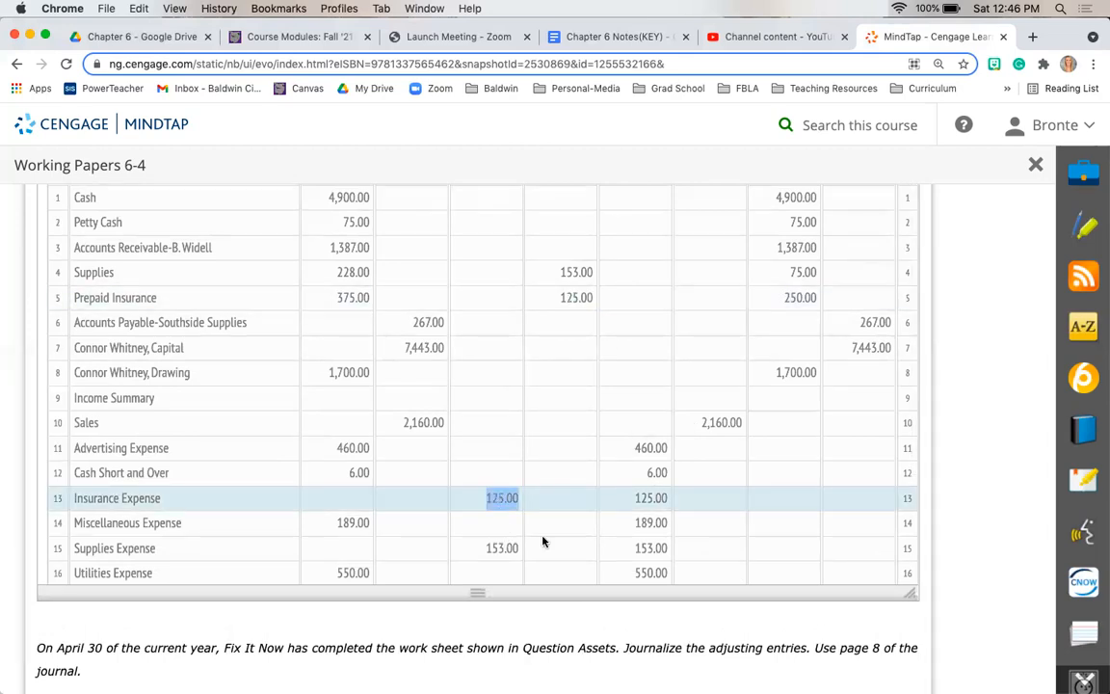
scroll("down", 3)
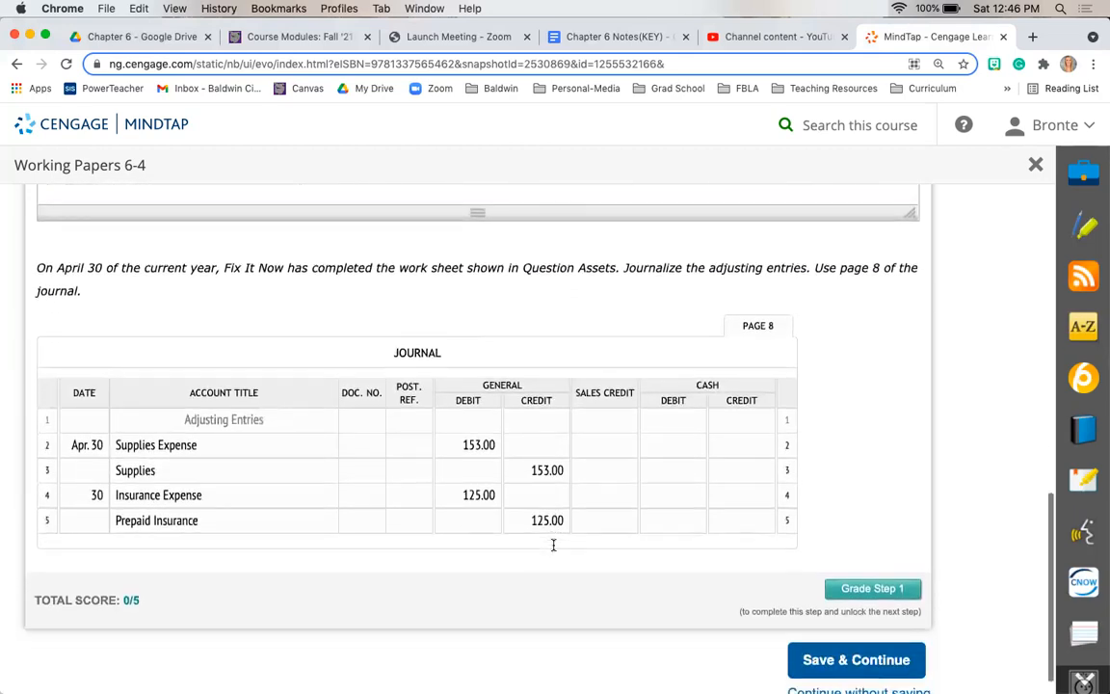
mouse_move(887, 590)
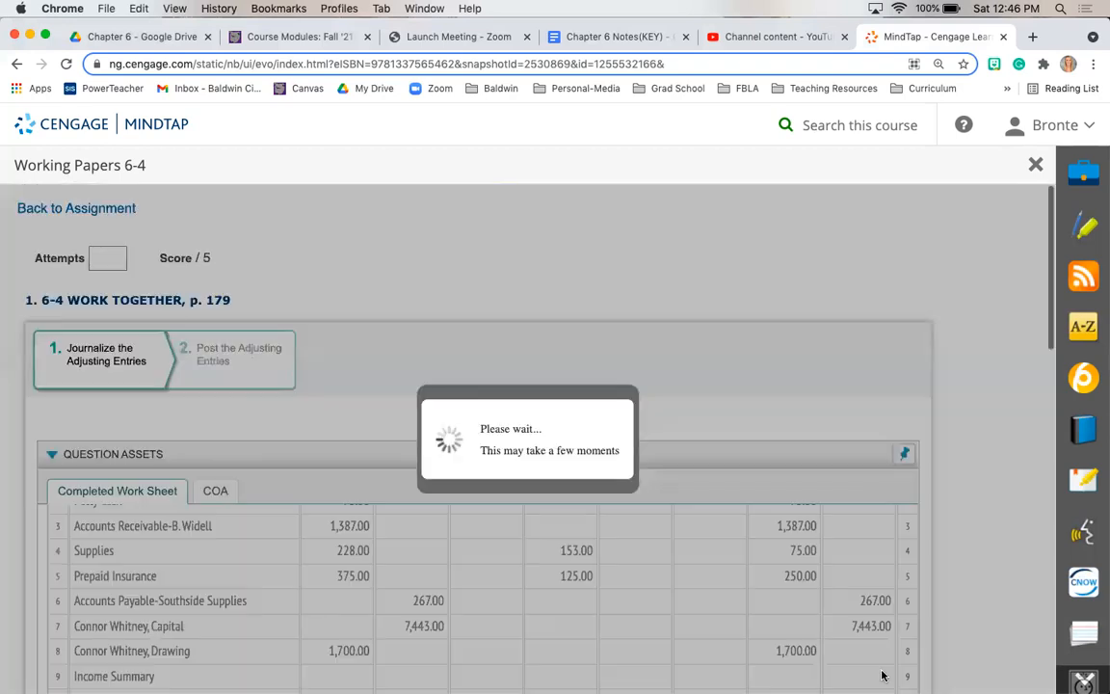
Step: Expand the Supplies Expense account in the general ledger
left_click(237, 355)
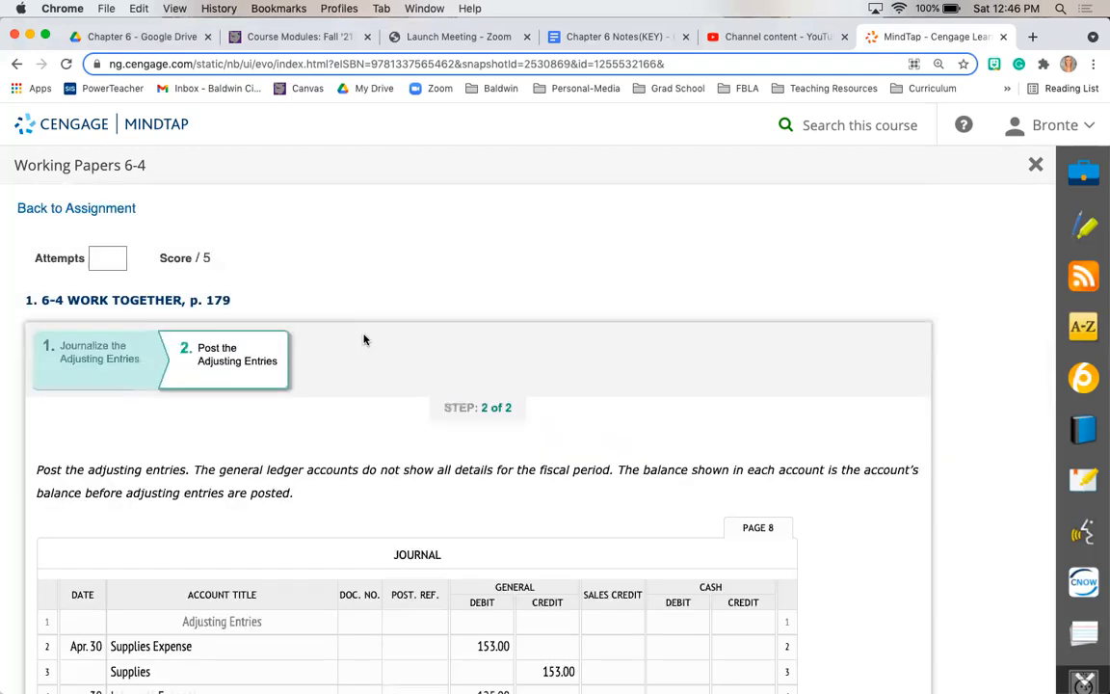
scroll("down", 3)
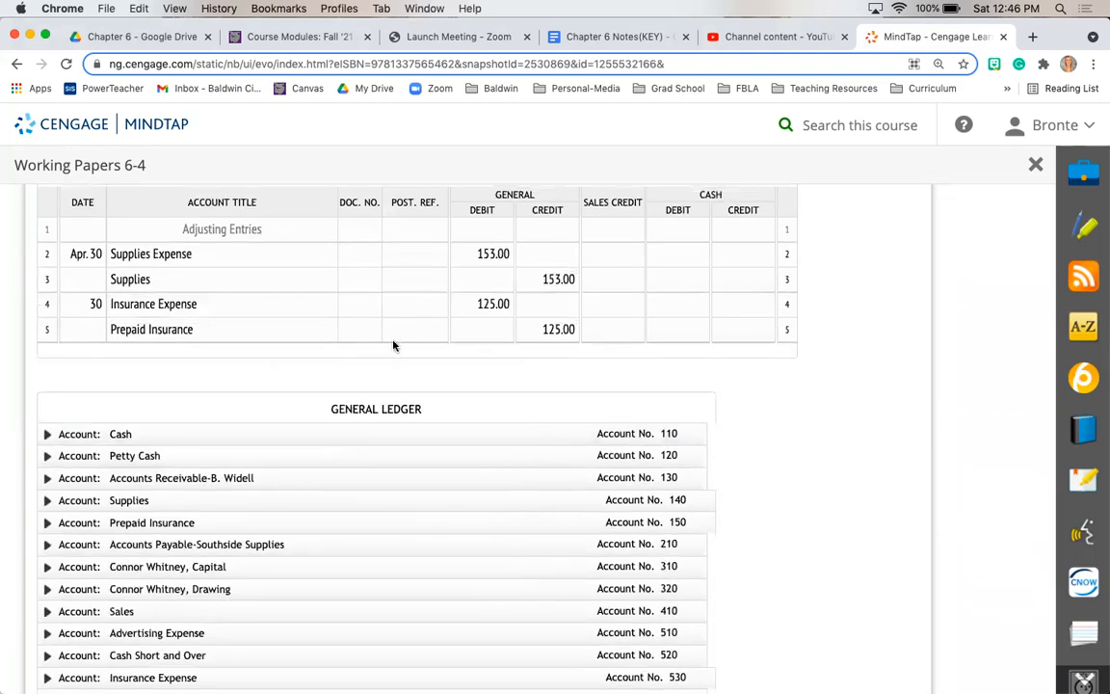
left_click(414, 253)
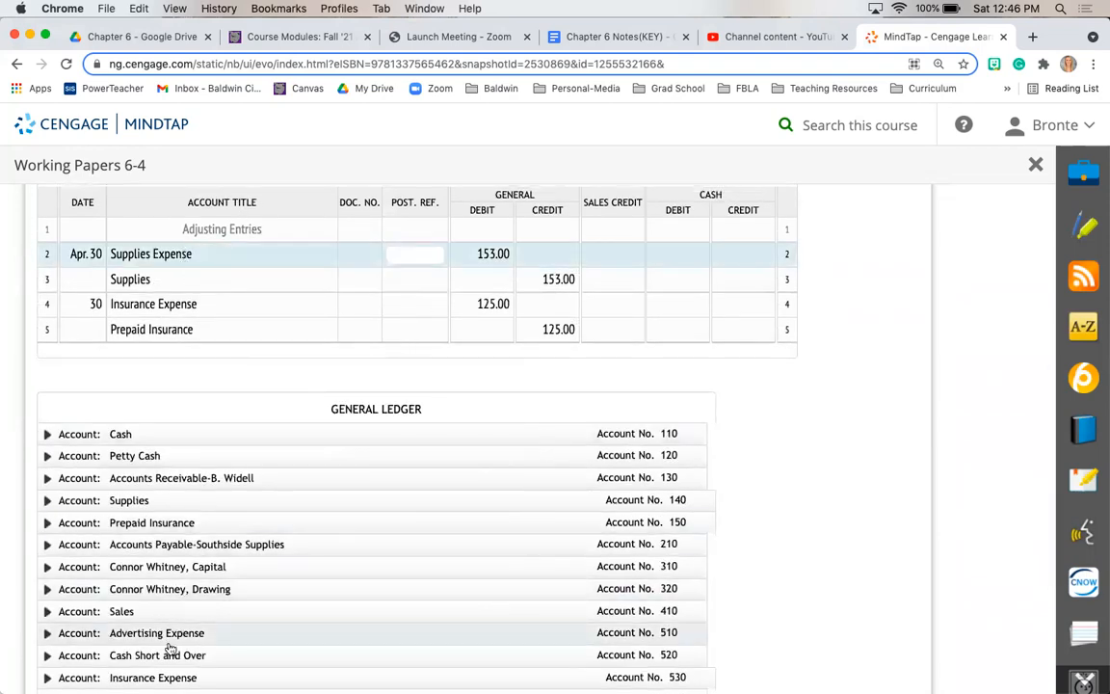
scroll("down", 3)
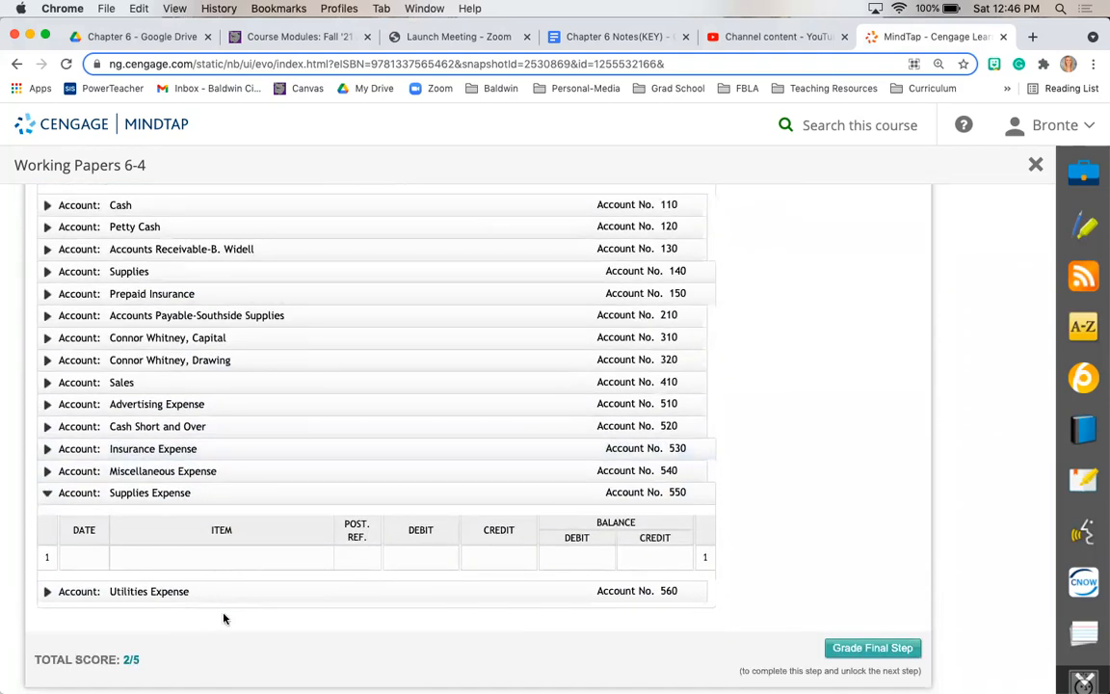
Step: Enter Apr. 30, Post. Ref. 8 and a 153.00 debit in Supplies Expense
left_click(84, 557)
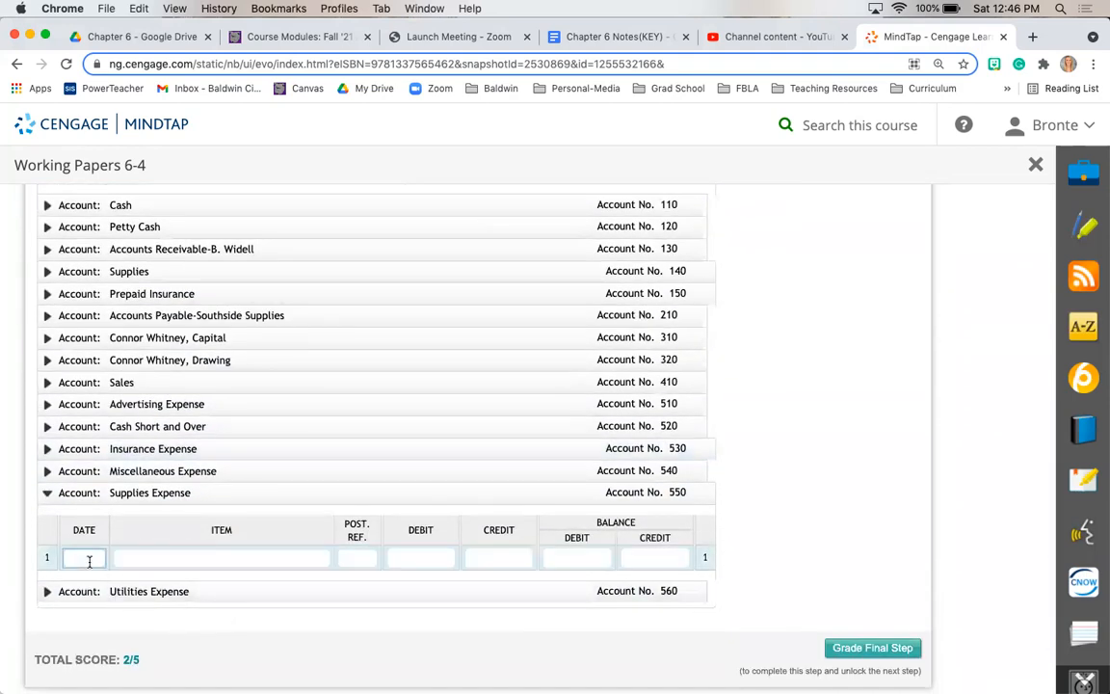
type("Ap")
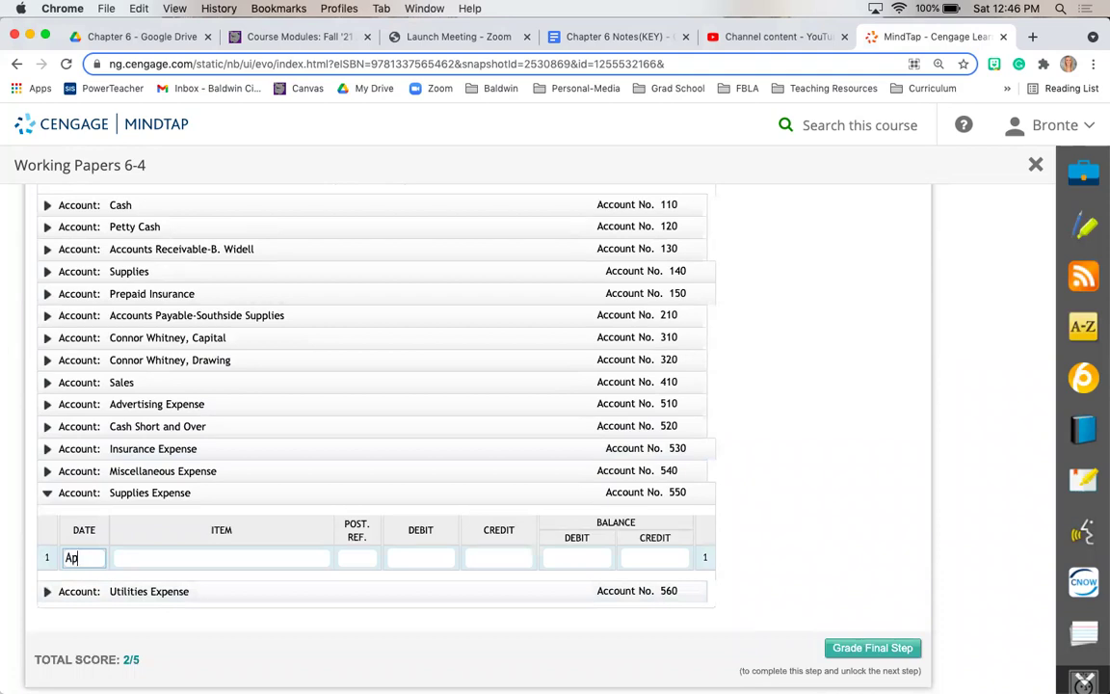
left_click(220, 558)
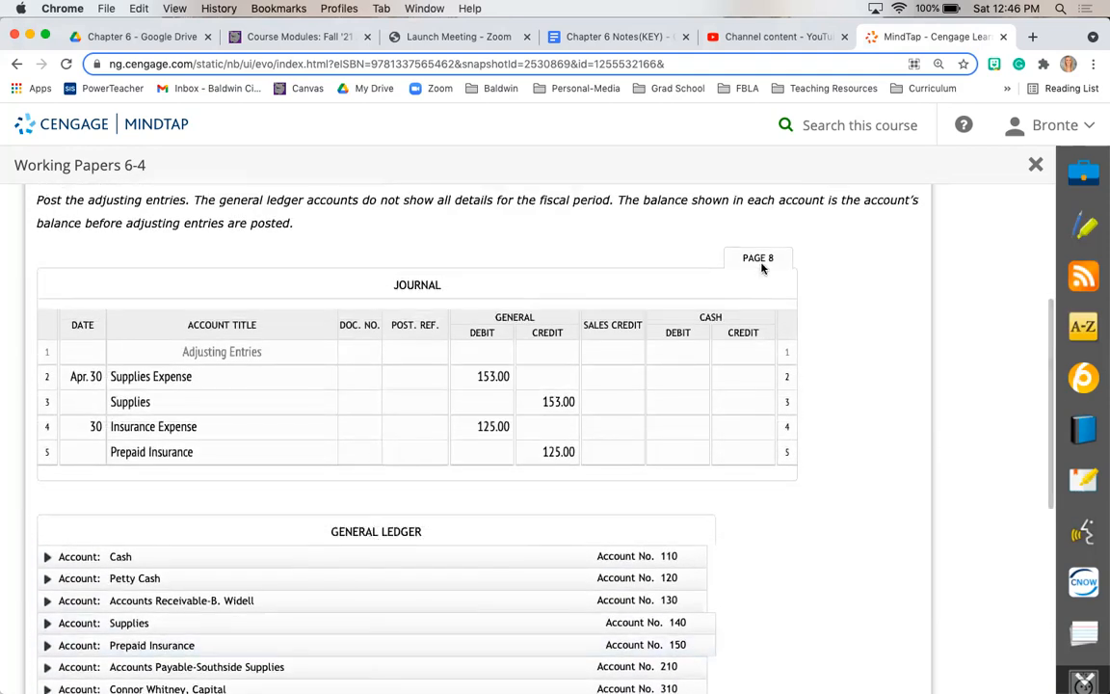
scroll("down", 3)
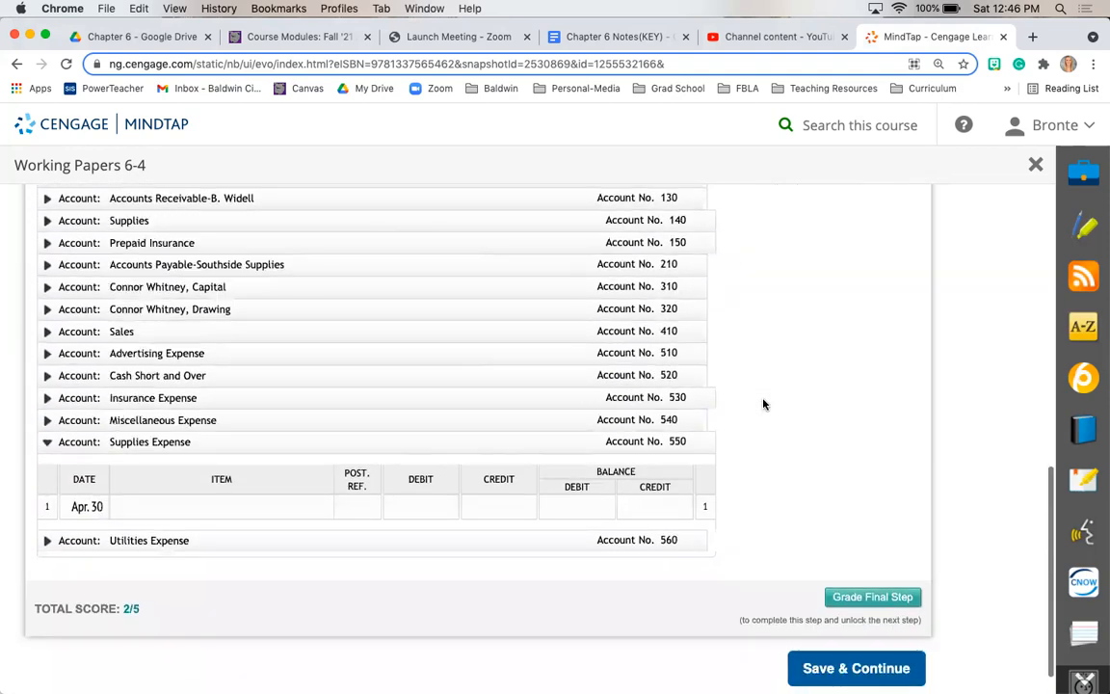
type("8")
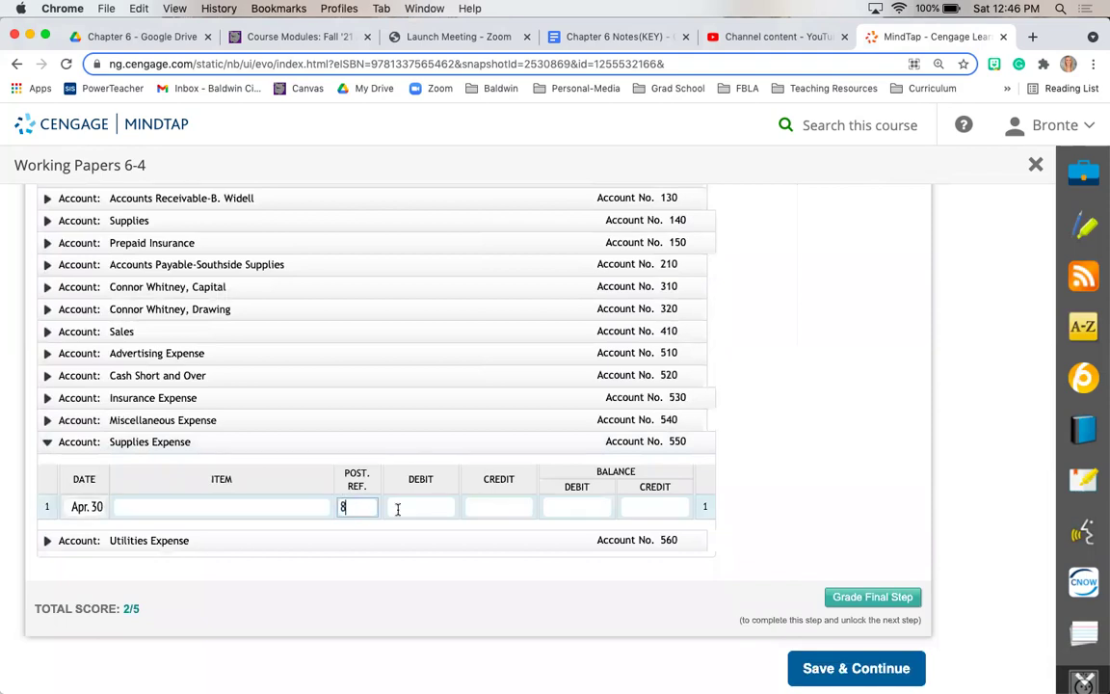
left_click(420, 507)
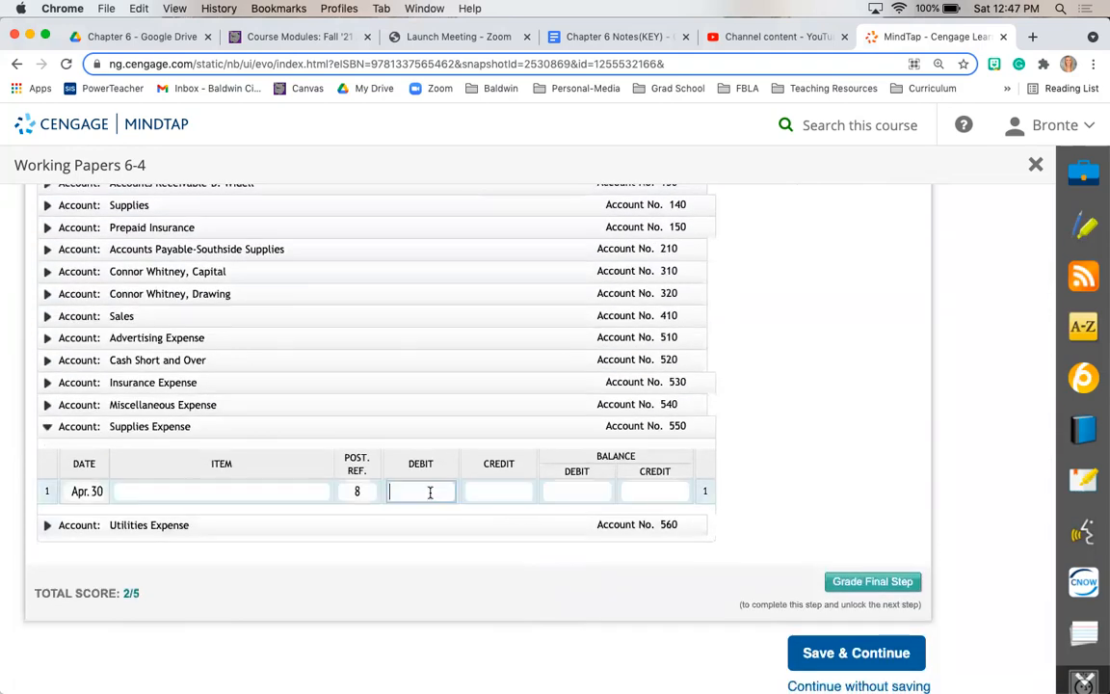
type("153.00")
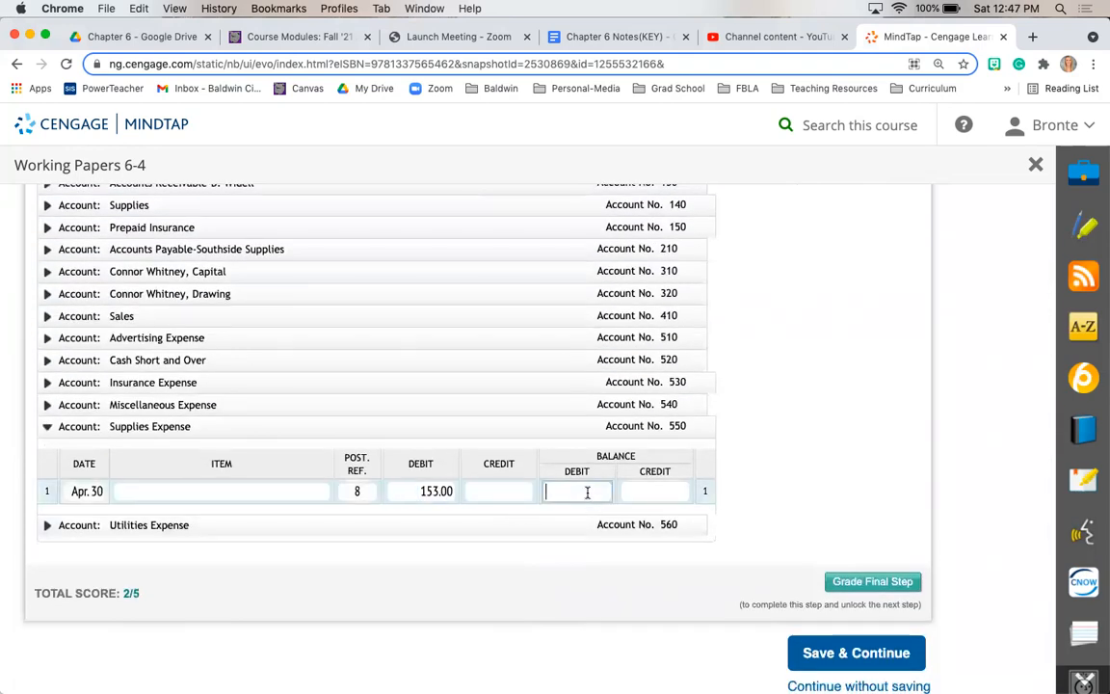
type("153.00")
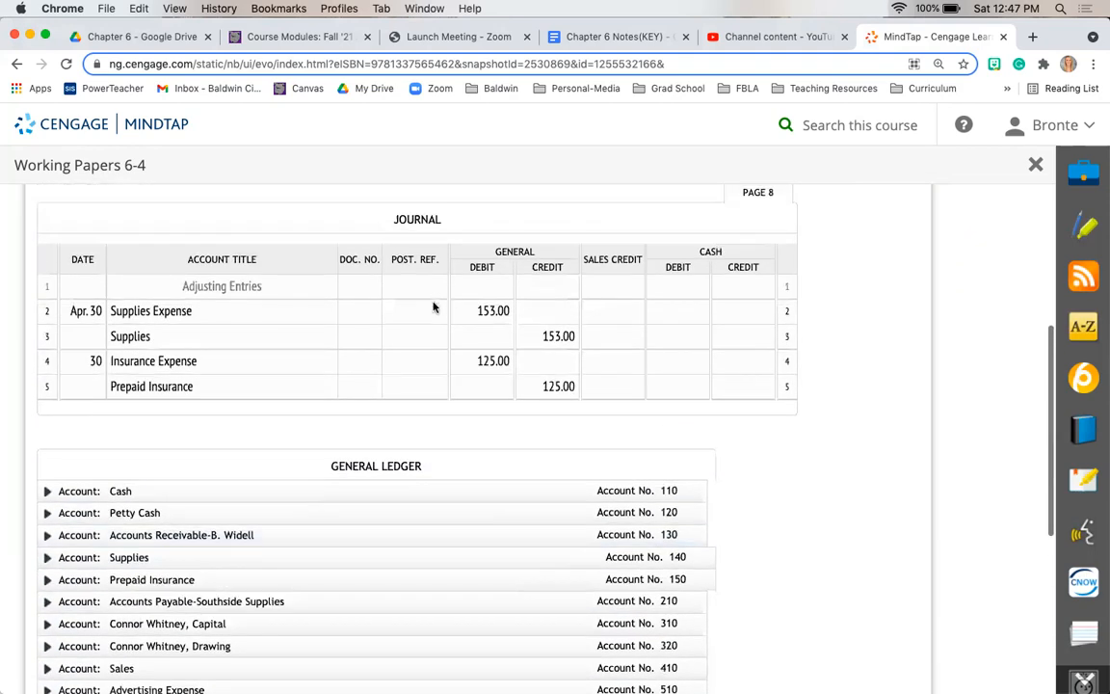
Step: Record journal Post. Ref. 550, then post a 30th, page 8, 153 credit to Supplies
left_click(414, 311)
type("550")
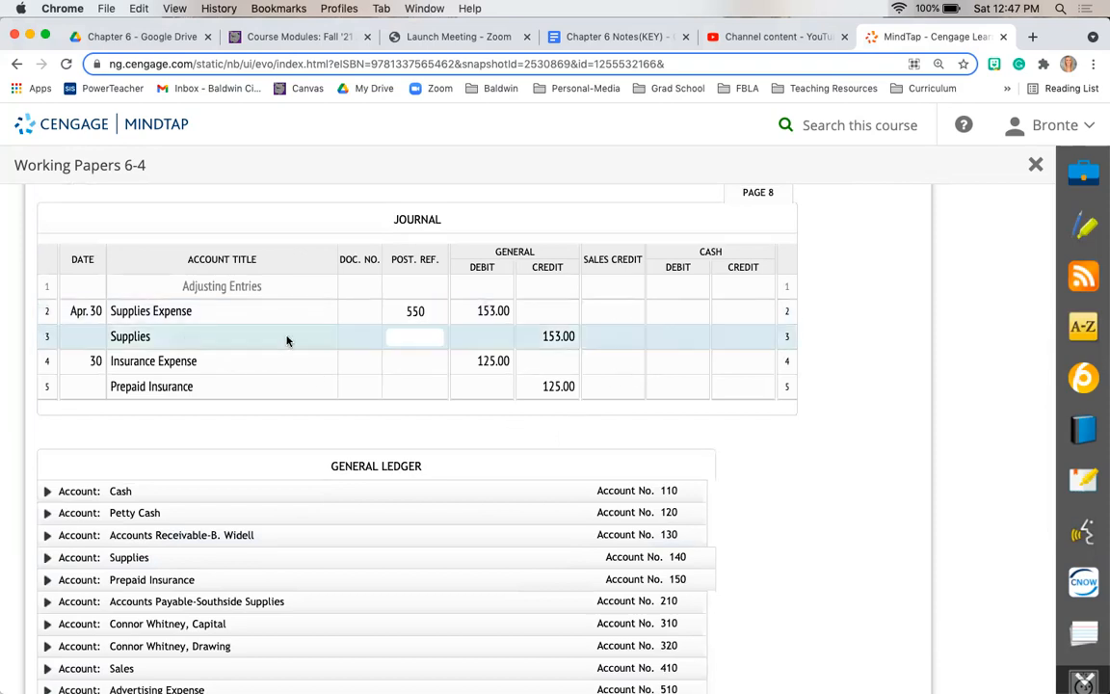
mouse_move(101, 540)
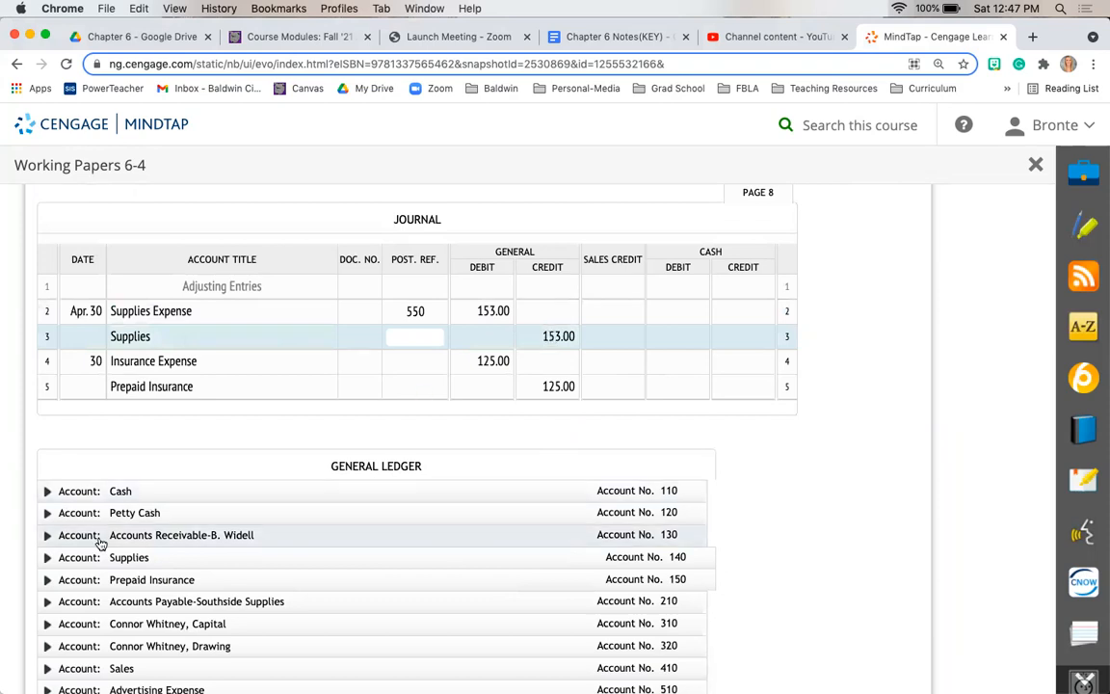
left_click(47, 556)
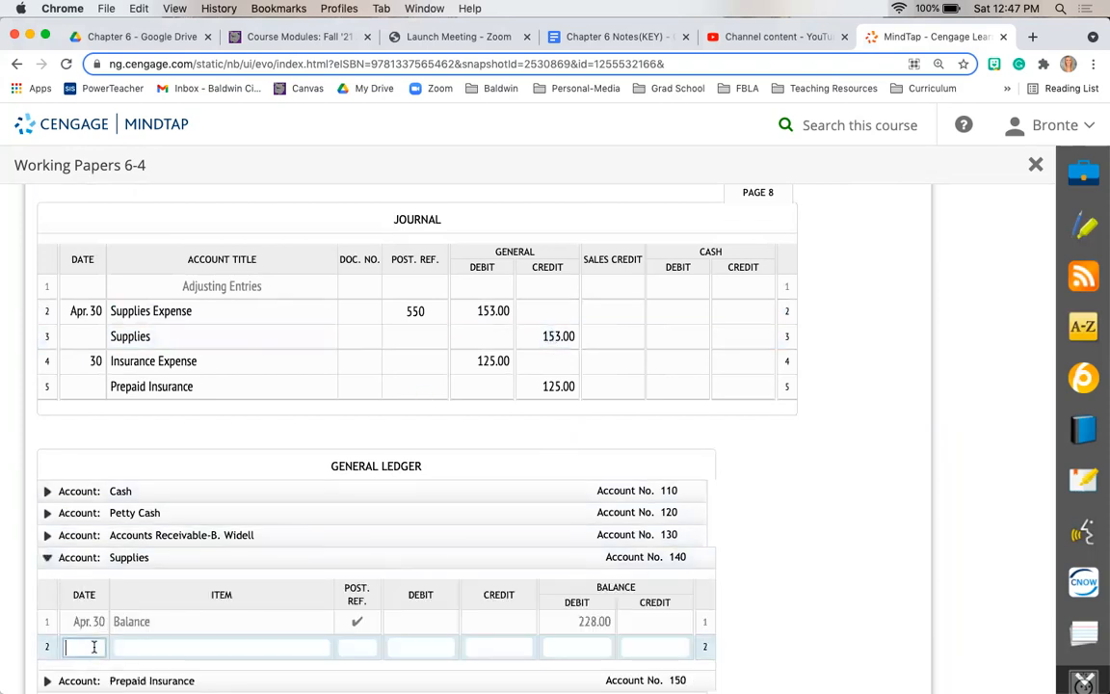
type("30")
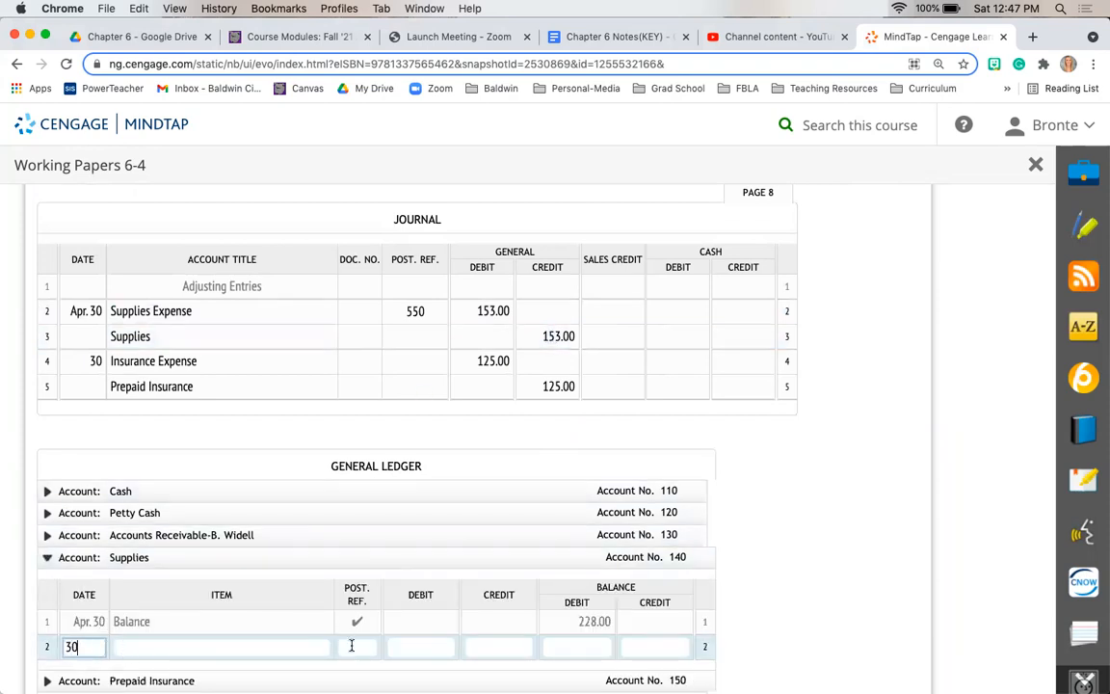
type("8")
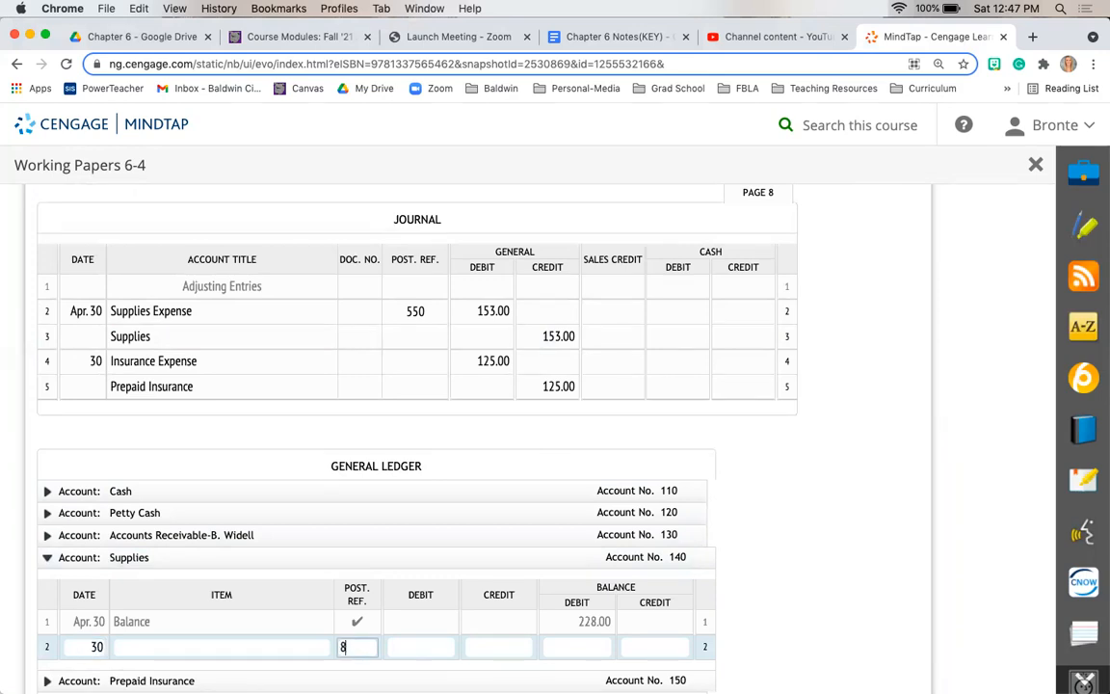
left_click(497, 647)
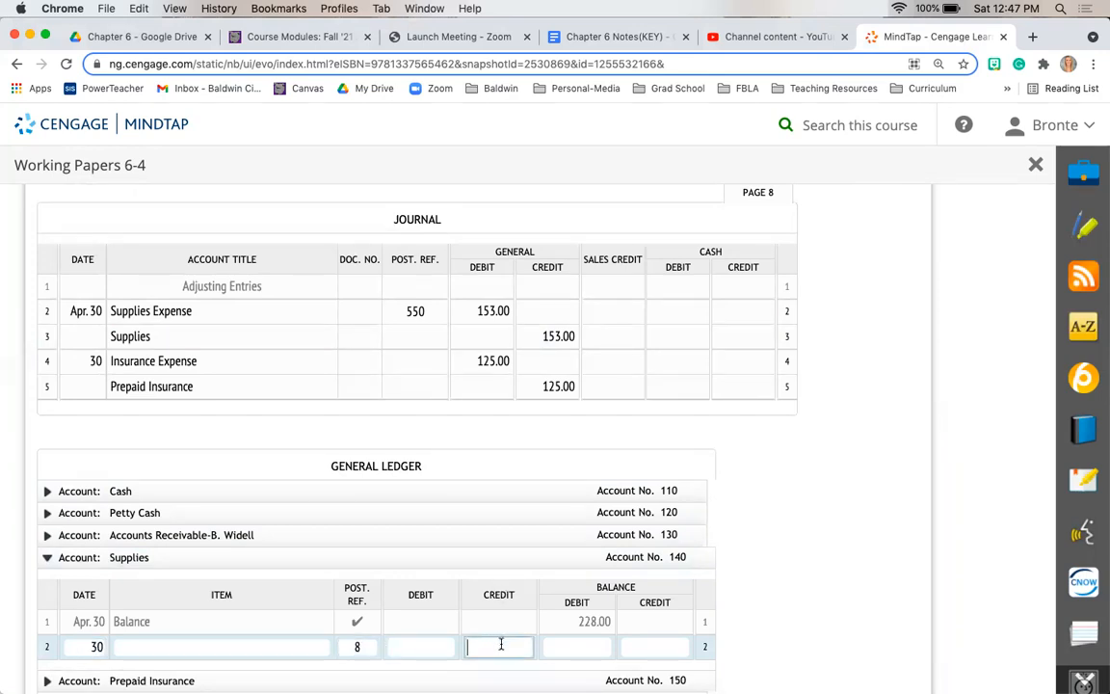
type("153")
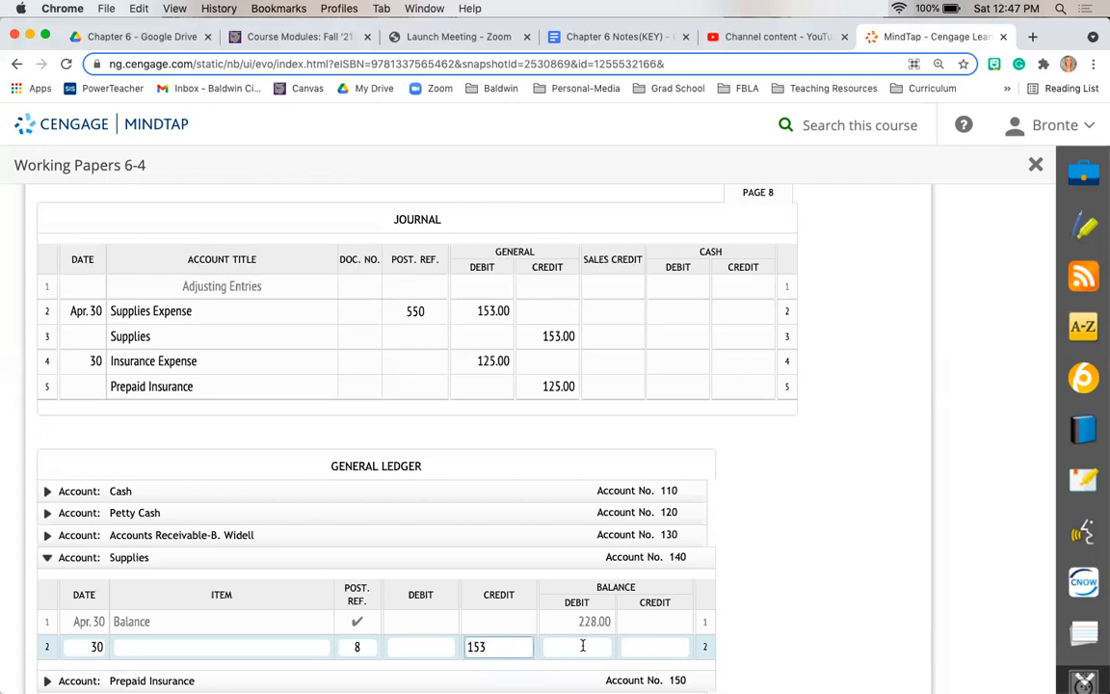
left_click(588, 645)
type("75")
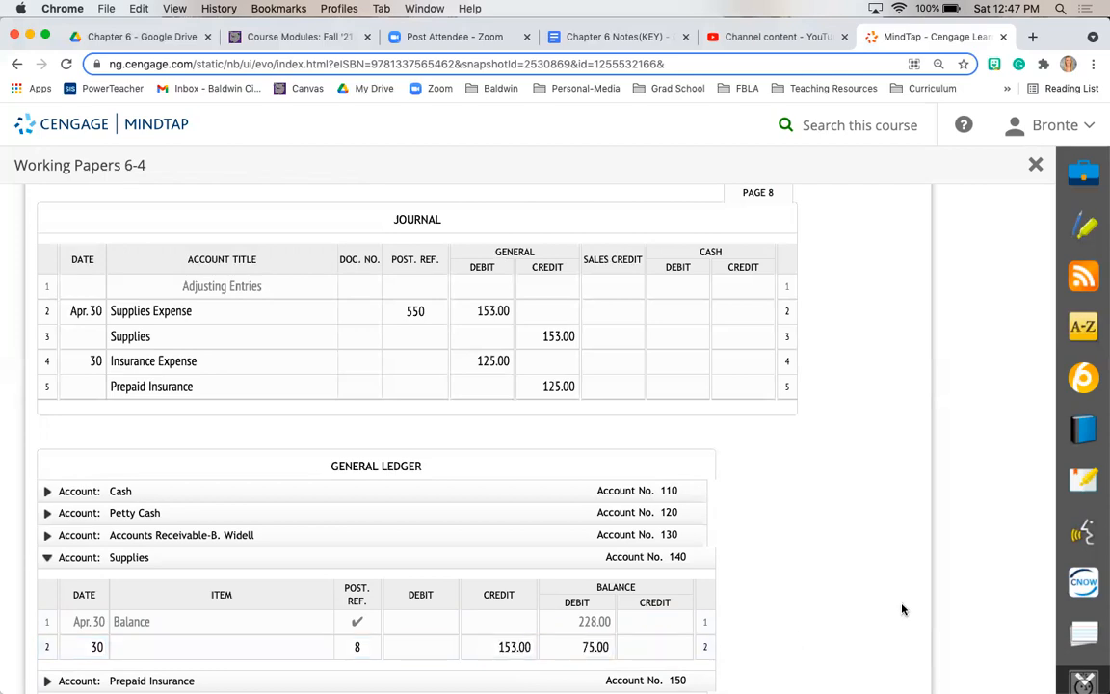
mouse_move(678, 565)
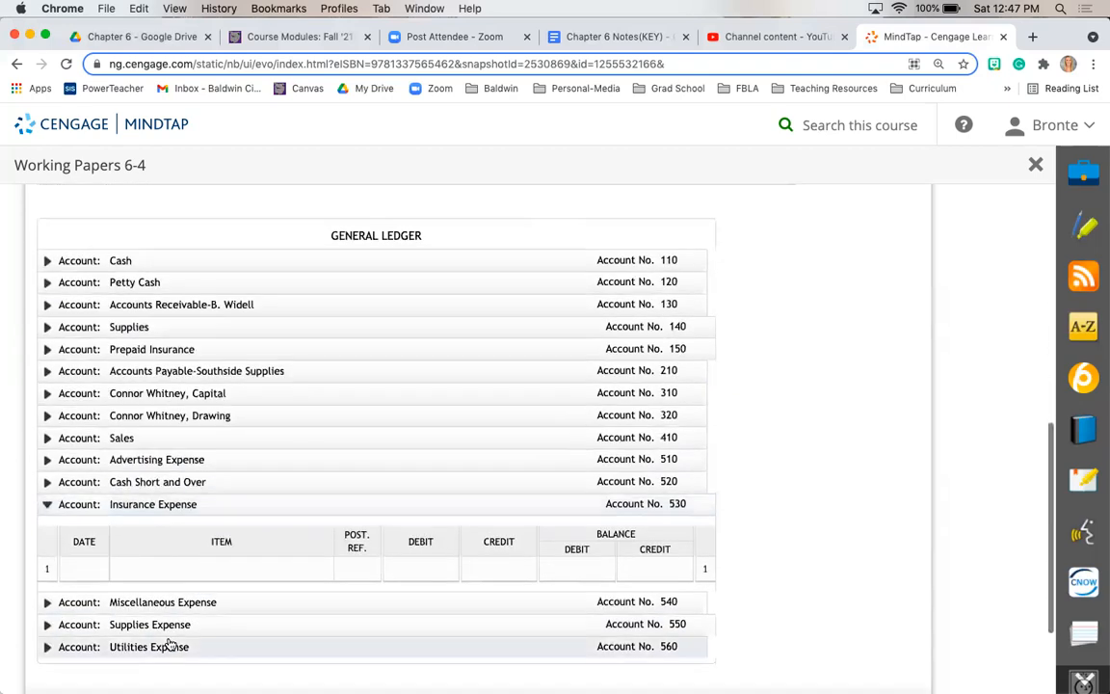
Step: Enter Apr. 30, Post. Ref. 8 and a 125 debit in Insurance Expense, starting its balance
type("apr")
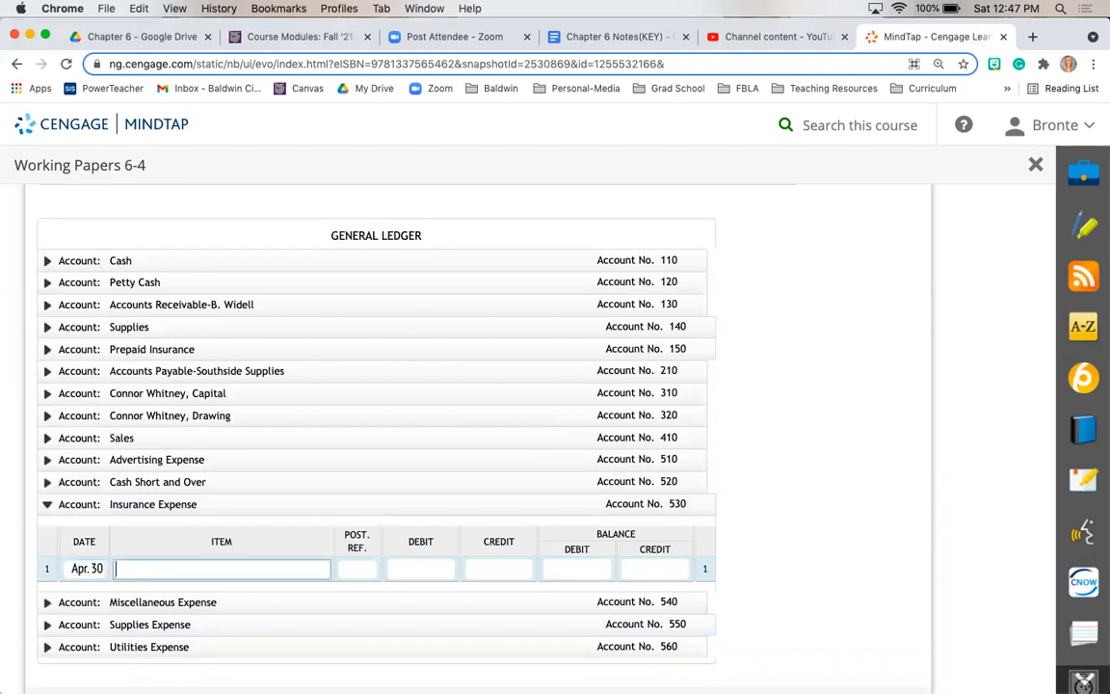
type("8")
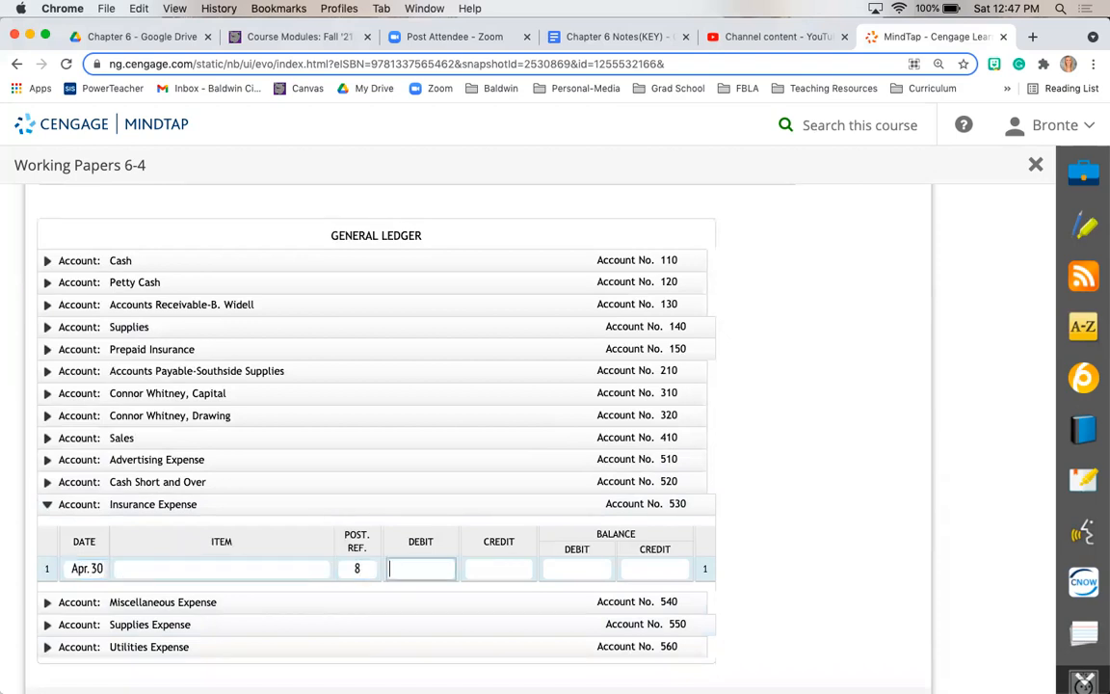
type("125")
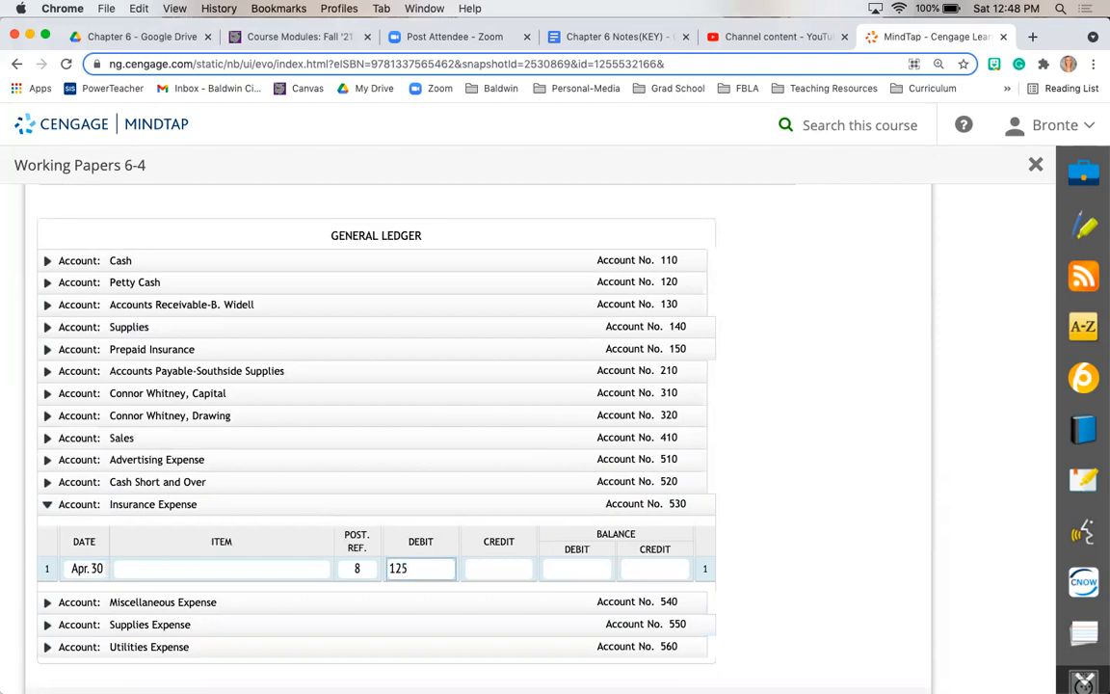
left_click(576, 569)
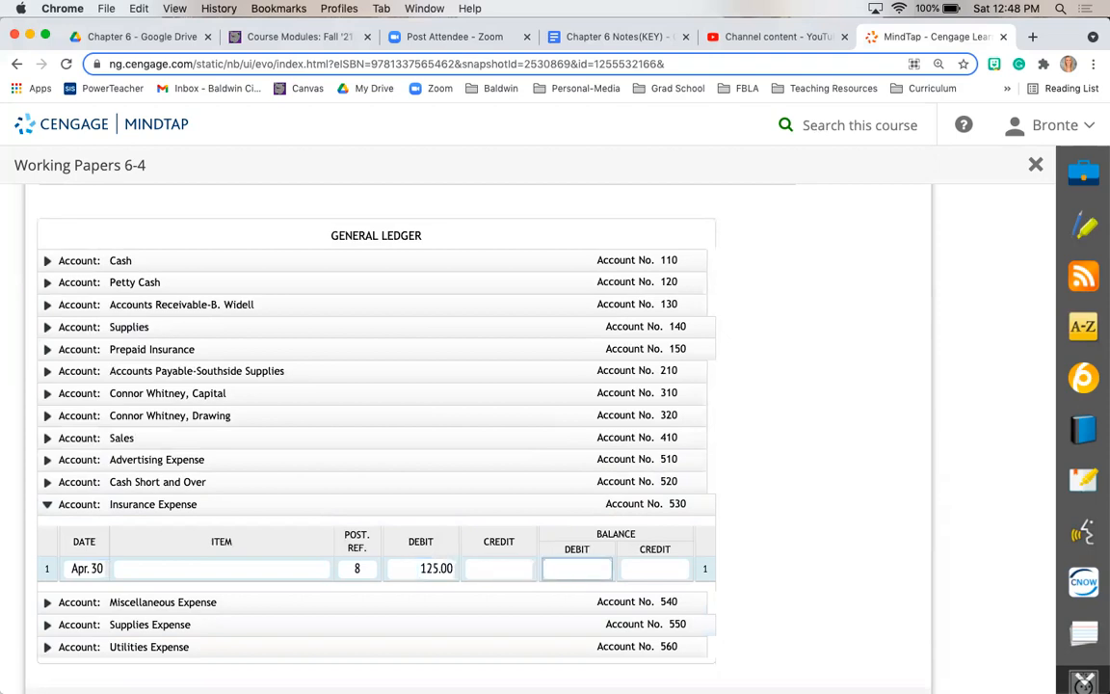
type("12")
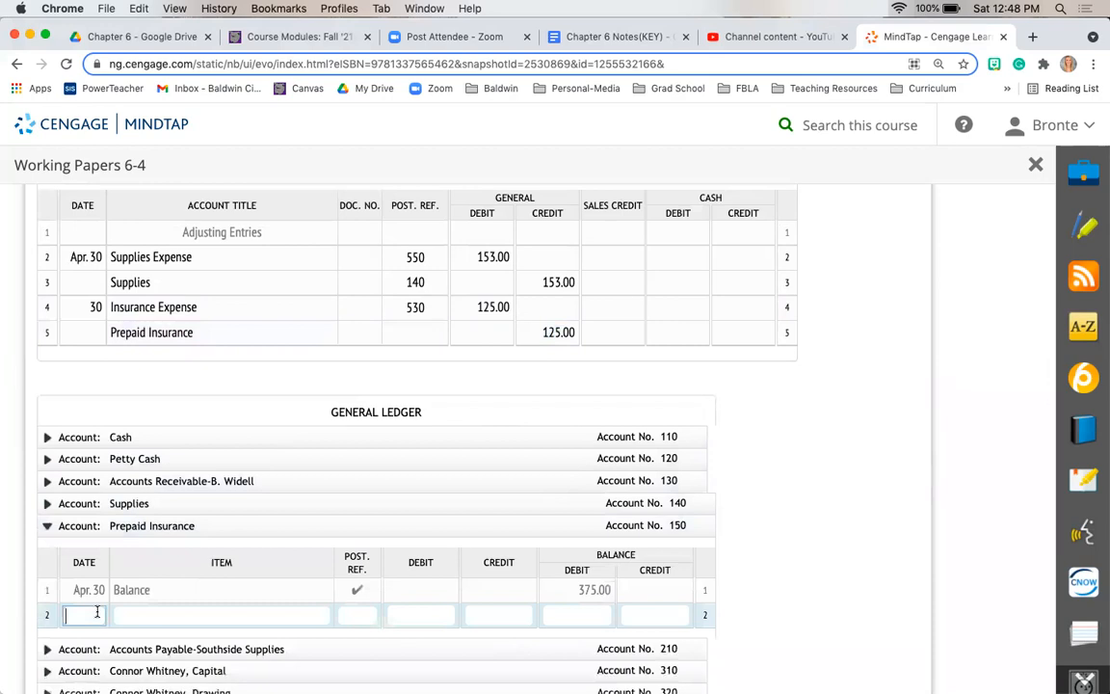
Step: Enter date 30, Post. Ref. 8, credit 125 and debit balance 250 in Prepaid Insurance
type("30")
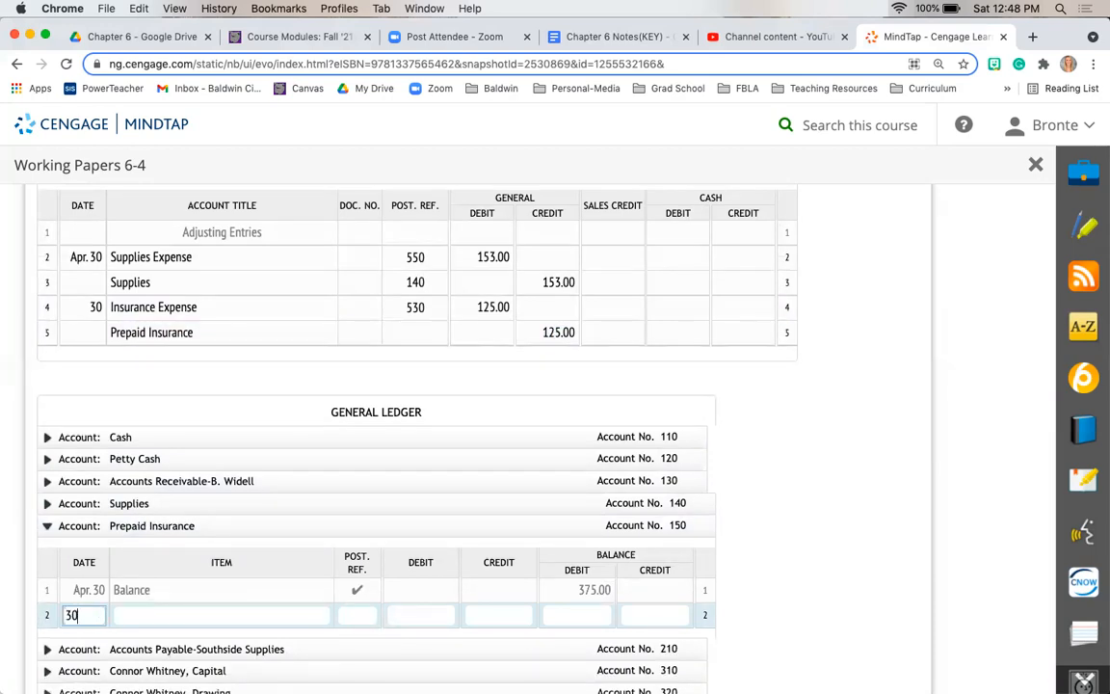
left_click(356, 616)
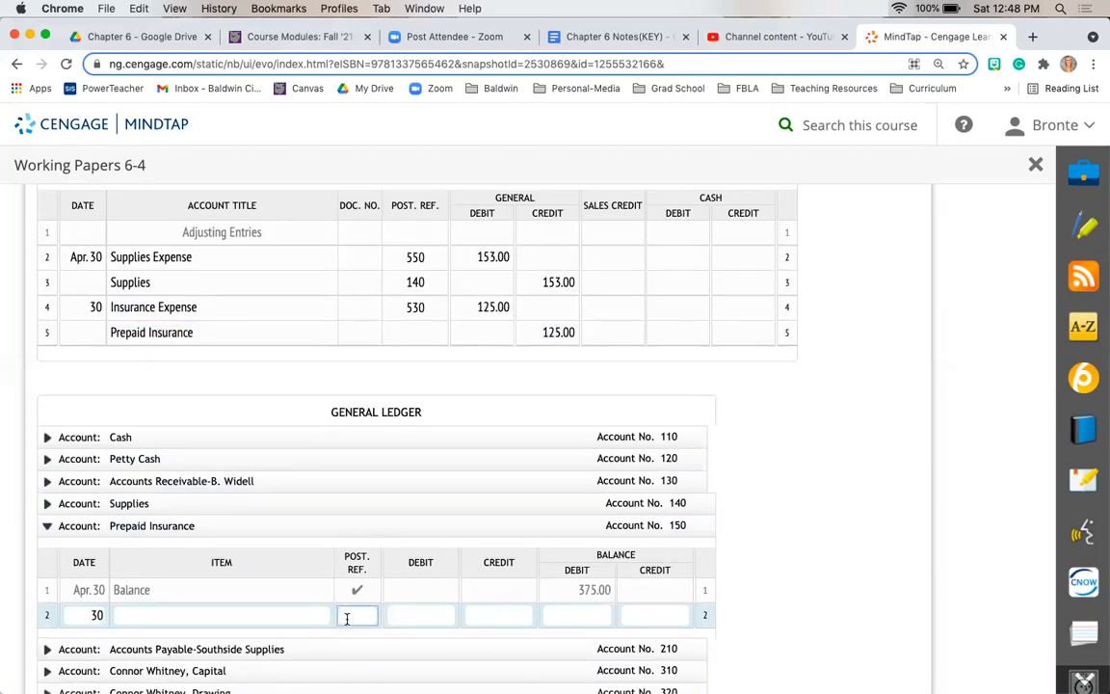
type("8")
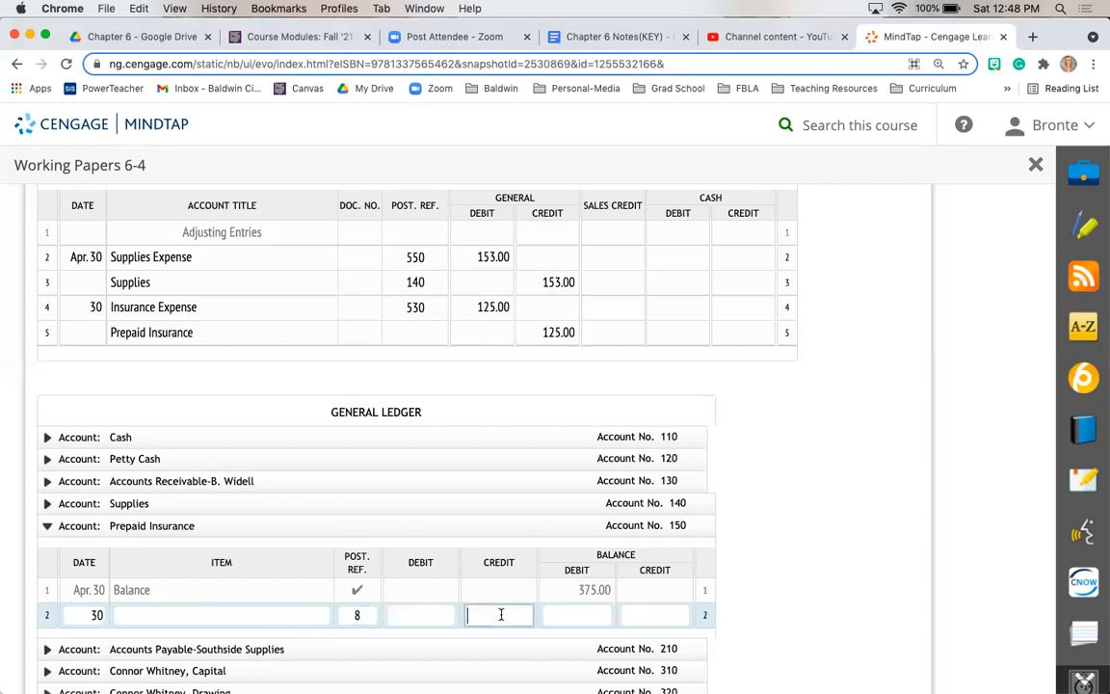
type("125.00")
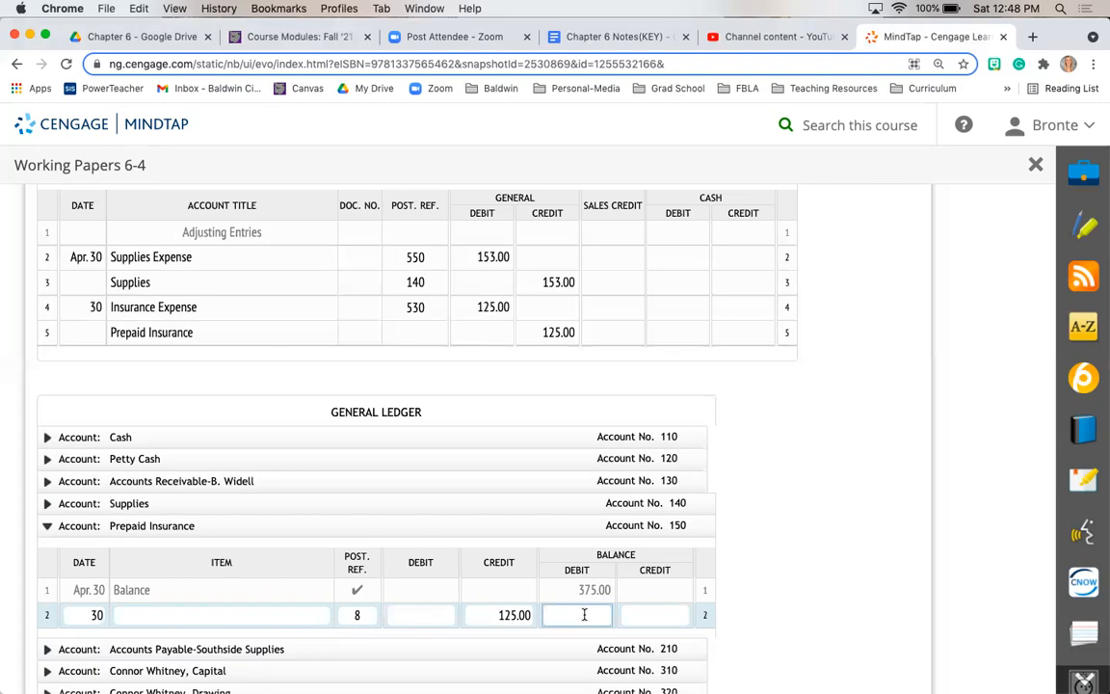
type("250")
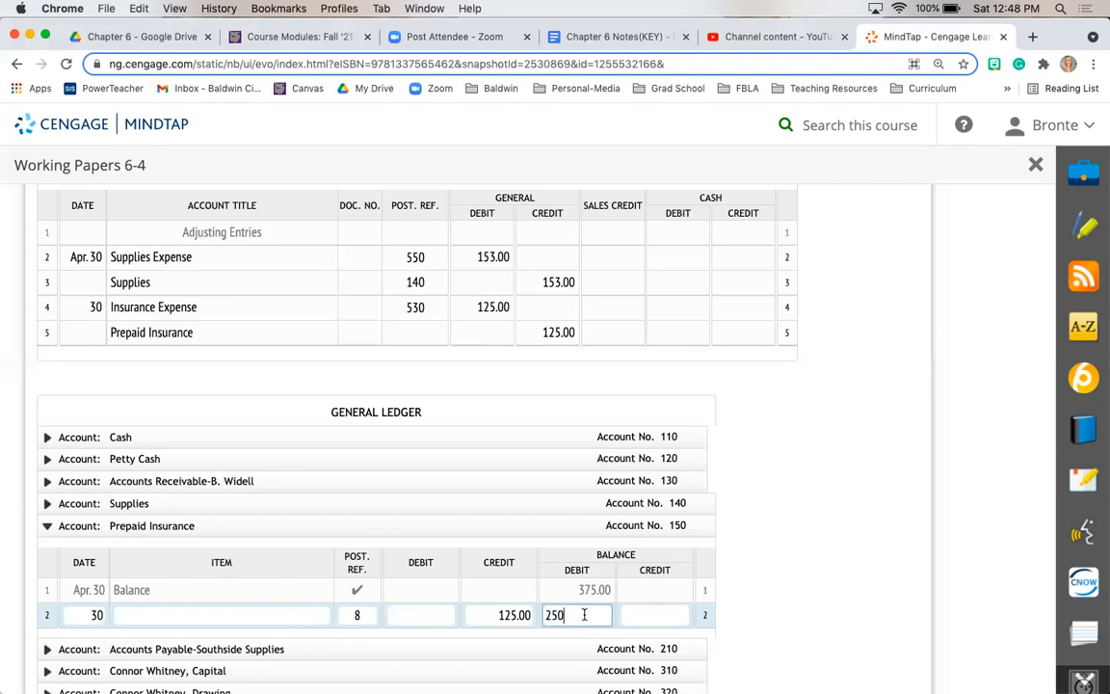